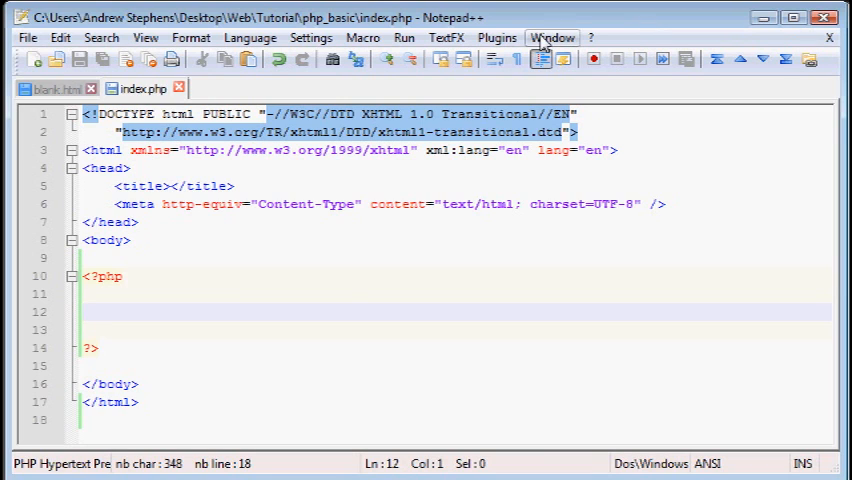
mouse_move(544, 22)
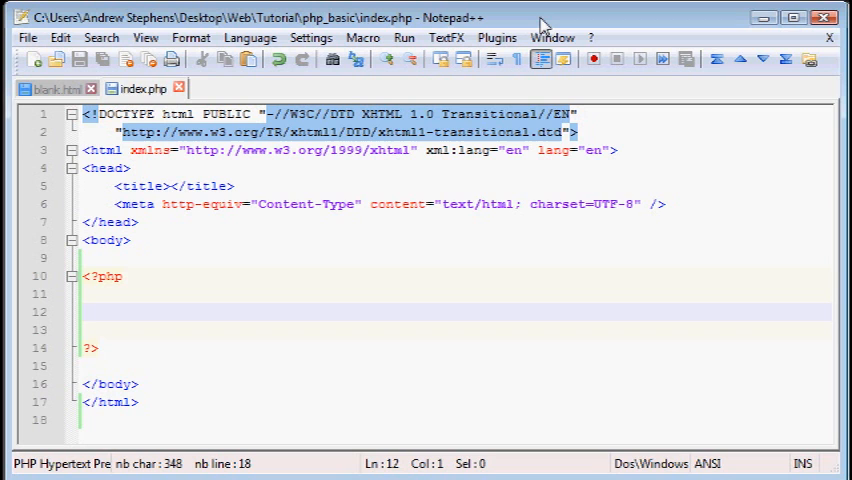
mouse_move(540, 24)
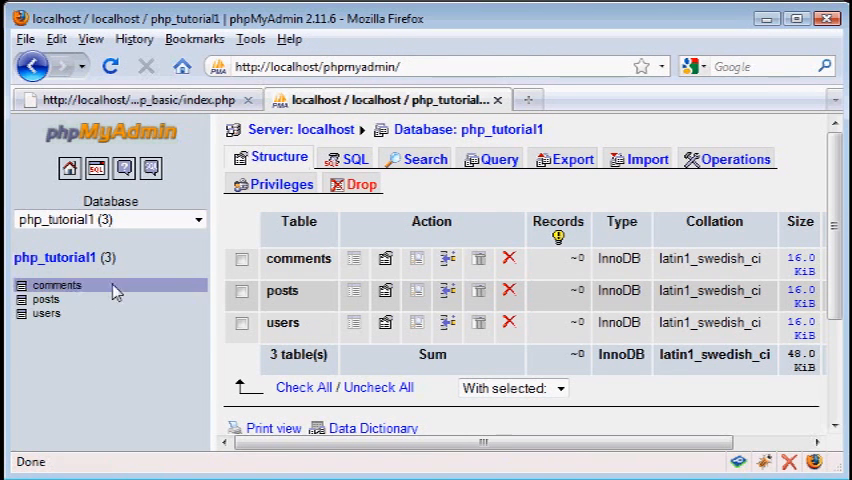
Step: Open the posts table's Insert form in phpMyAdmin
left_click(48, 300)
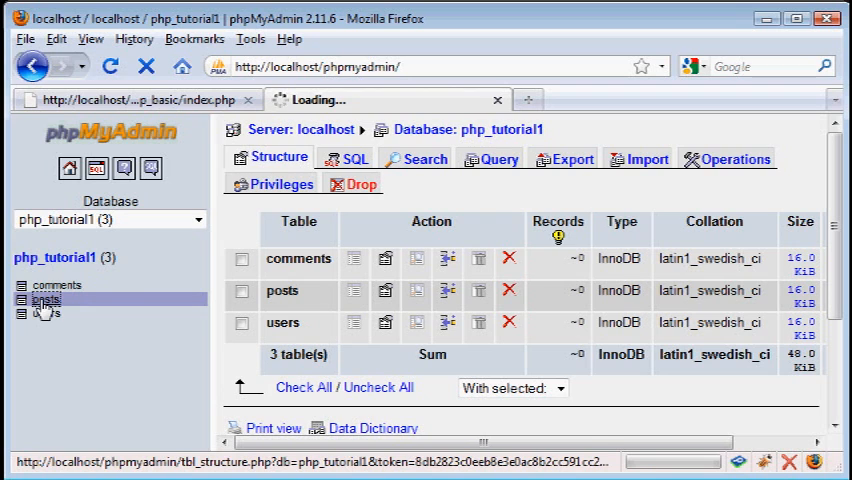
left_click(46, 300)
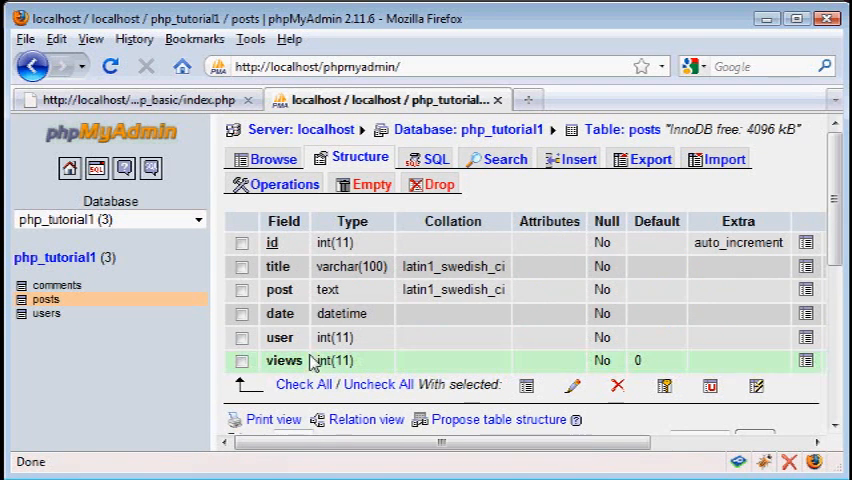
left_click(576, 158)
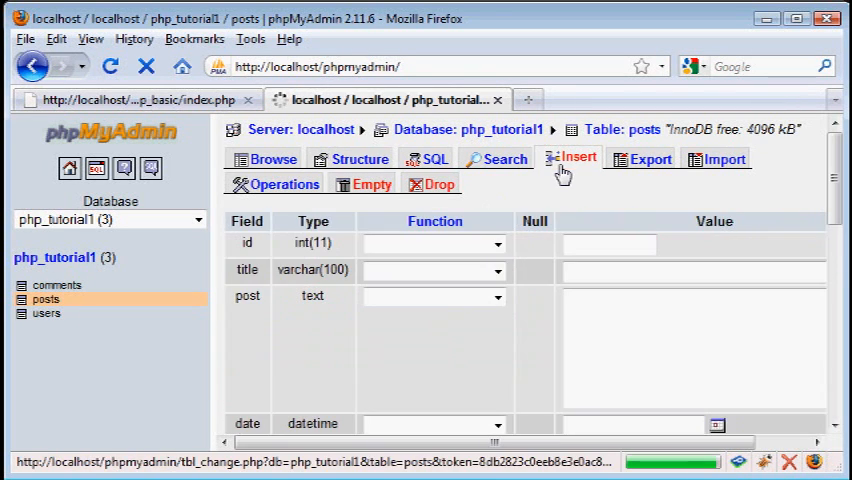
scroll("down", 3)
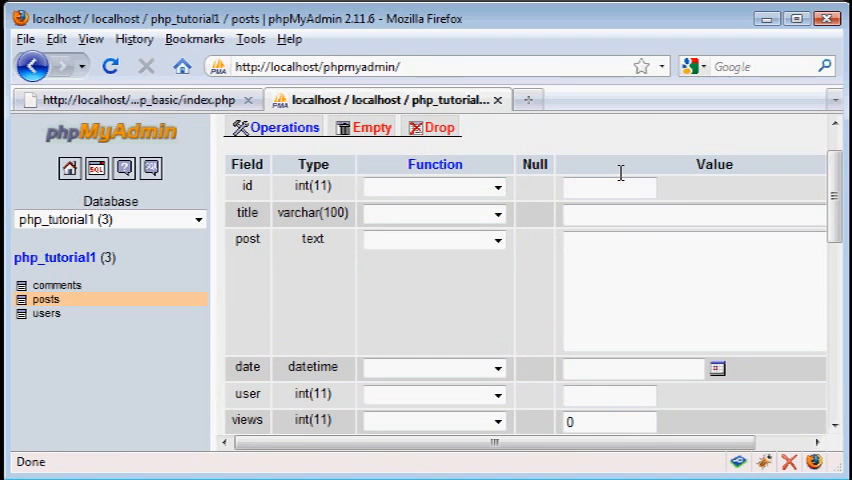
scroll("down", 3)
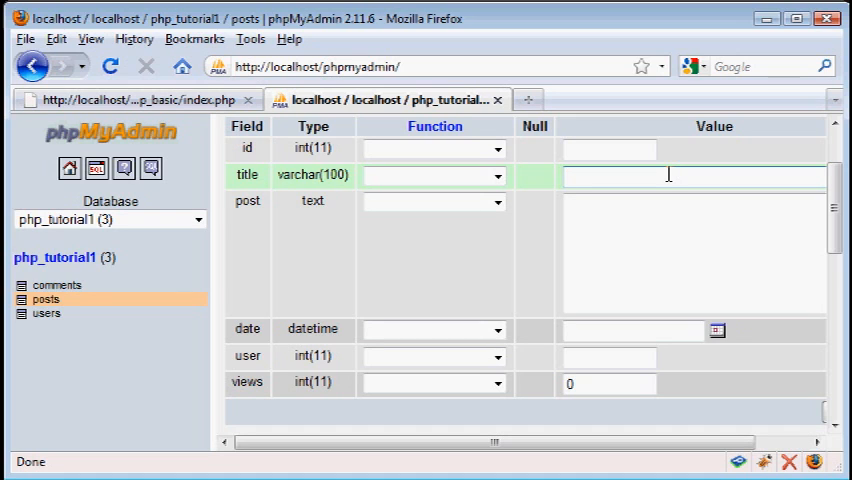
Step: Enter the title 'New News' and post text 'This is a new piece of news.'
left_click(610, 176)
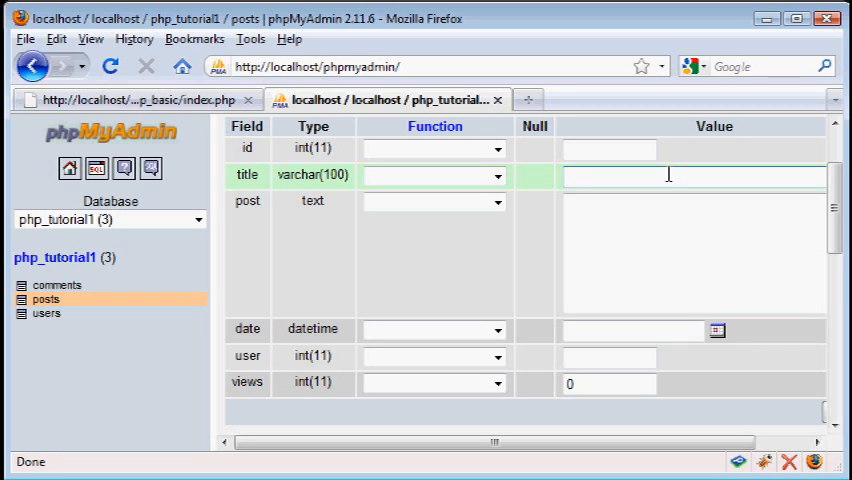
type("New")
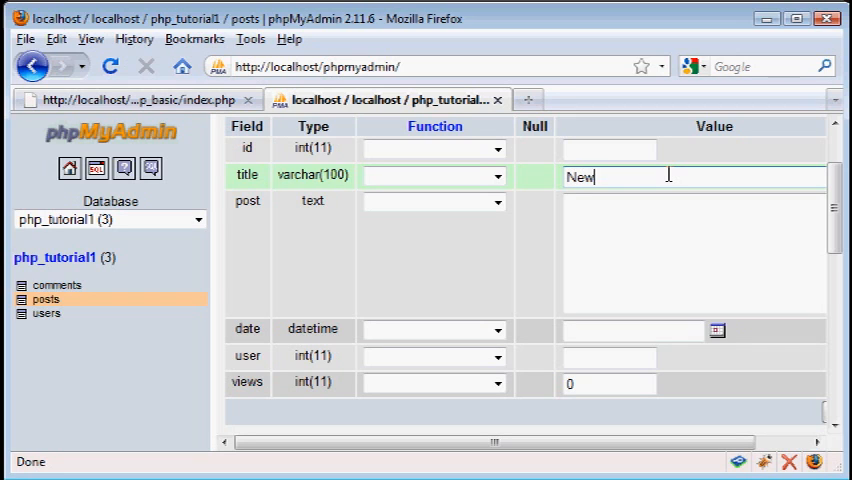
type("News")
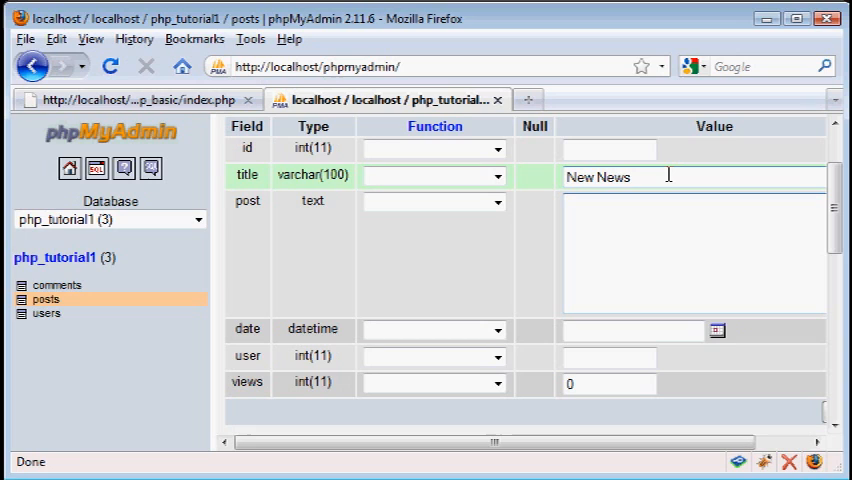
type("This")
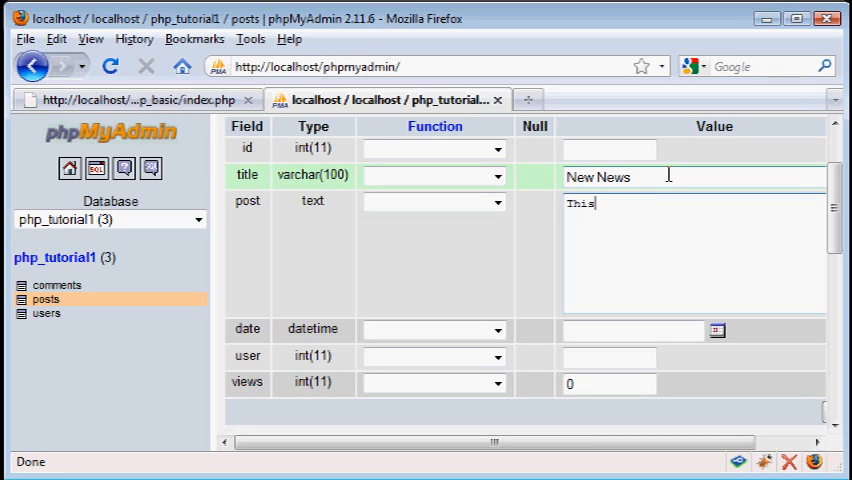
type("is a new pie")
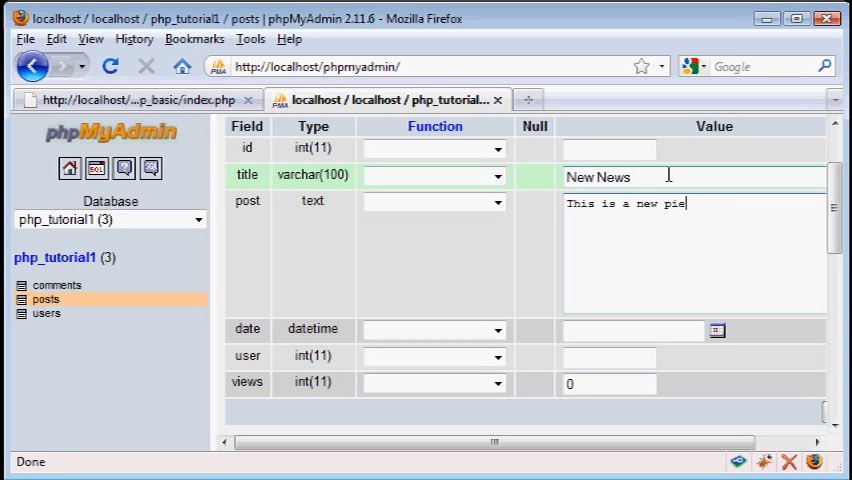
type("ce of news.")
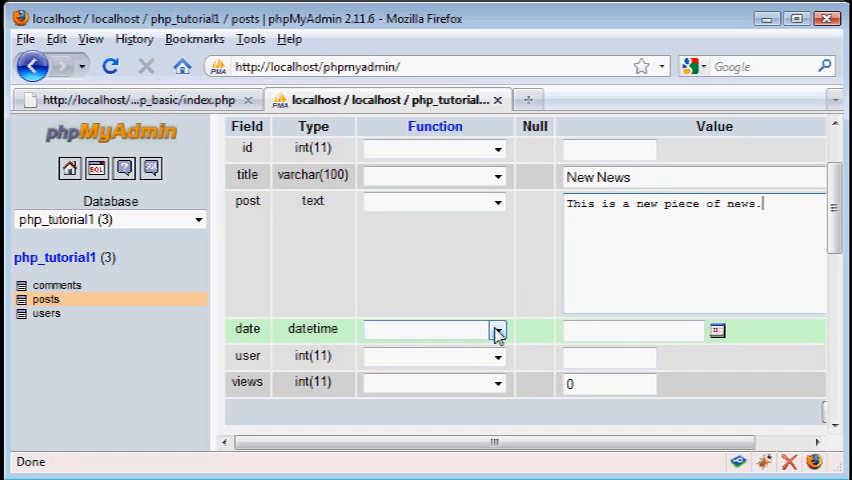
mouse_move(716, 336)
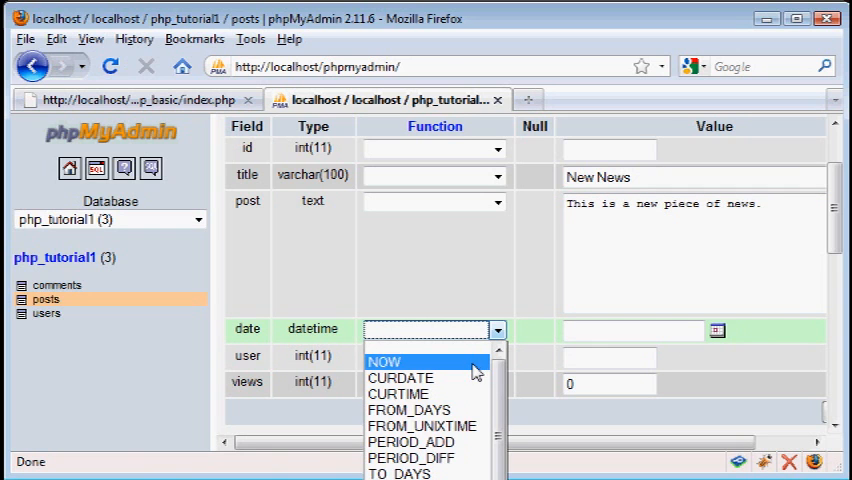
Step: Set the date to NOW and user to 1, then submit the row with Go
left_click(386, 360)
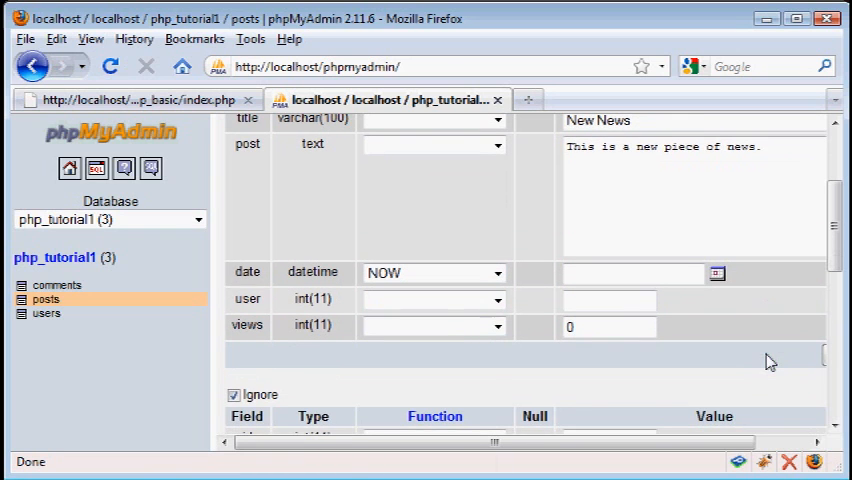
scroll("up", 3)
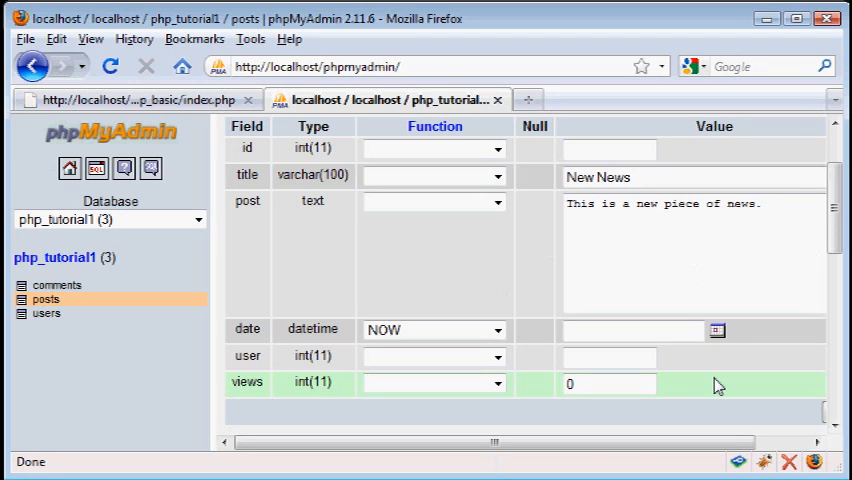
left_click(608, 356)
type("1")
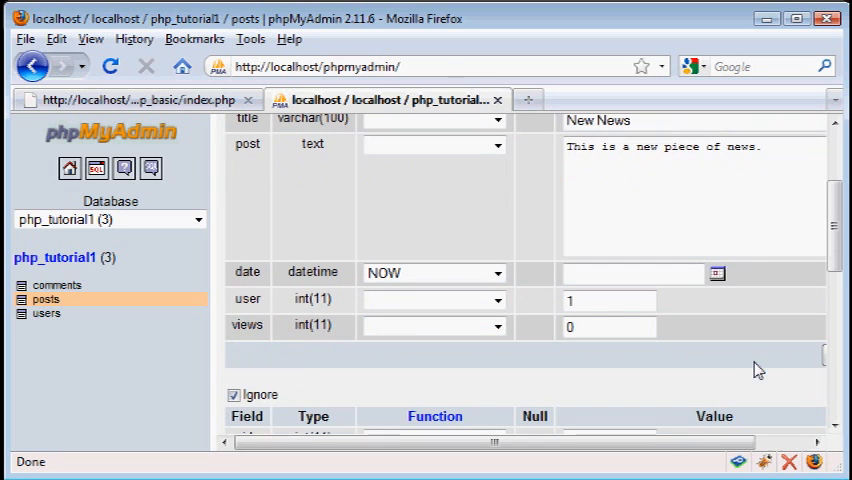
scroll("right", 3)
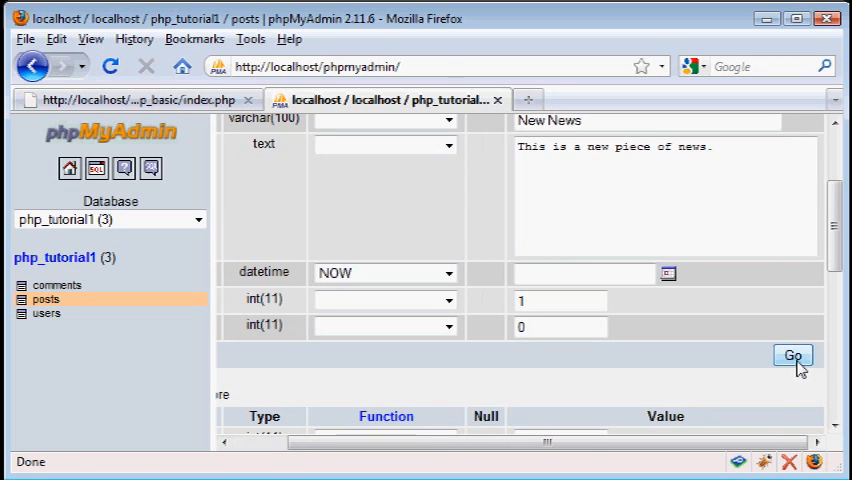
left_click(792, 356)
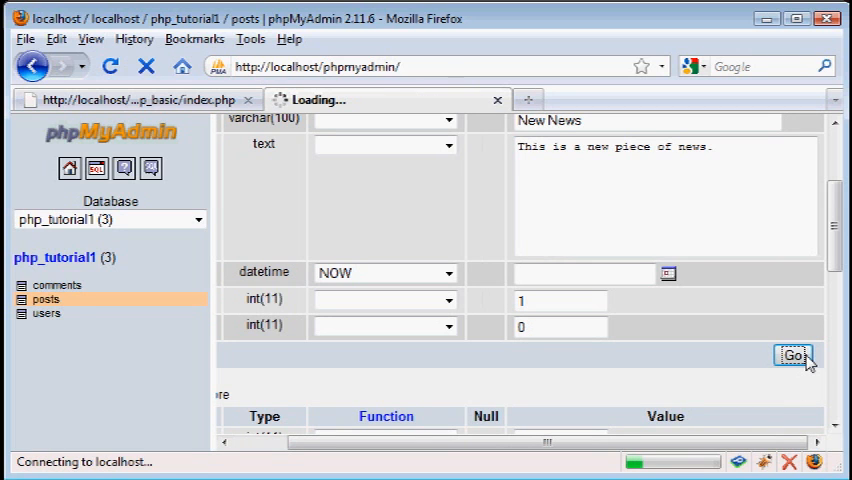
Step: Confirm the 'Inserted rows: 1' message for the New News row
left_click(792, 356)
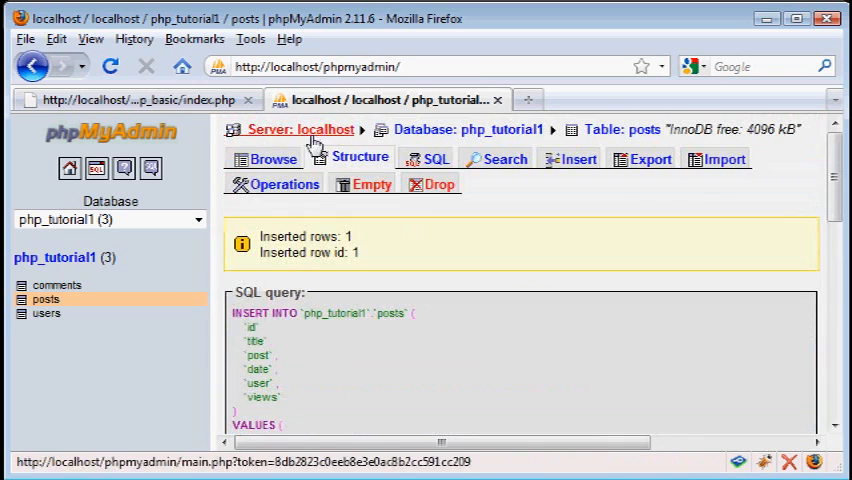
left_click(270, 158)
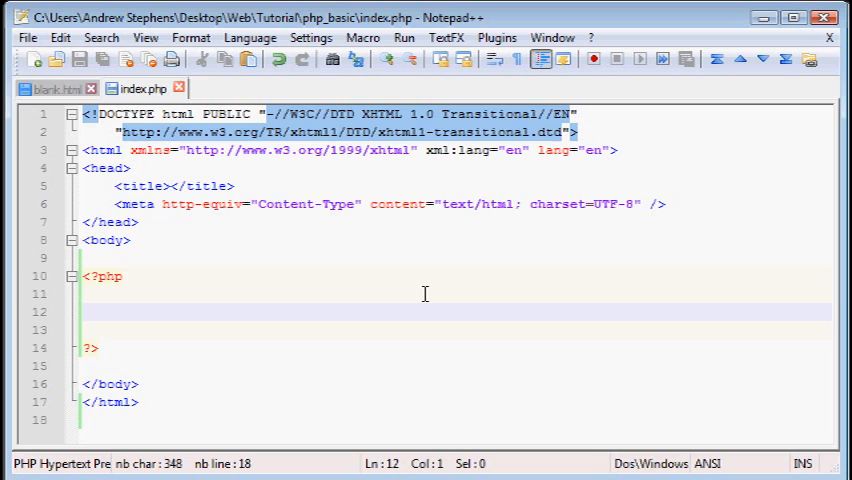
Step: Write mysql_connect("localhost", "root", password) or die(mysql_error()); inside the PHP block
type("mysql_connect")
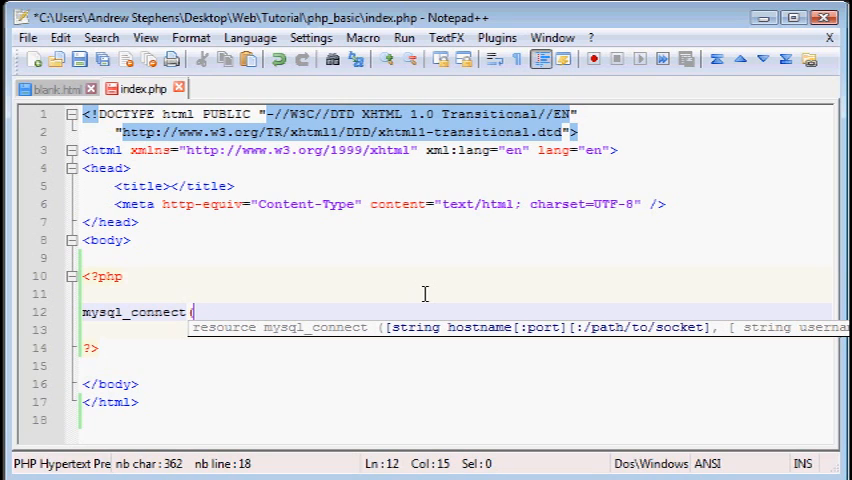
type("(\"localhost\", \"root\", \"PHPtst08")
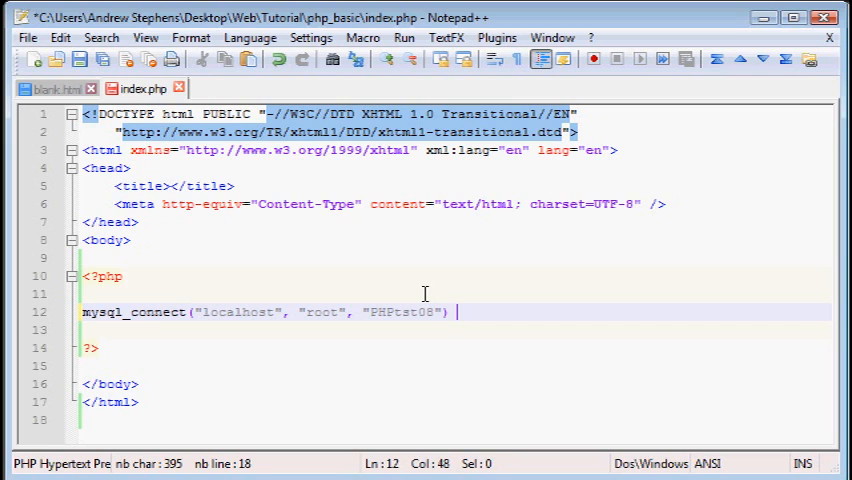
type("or die")
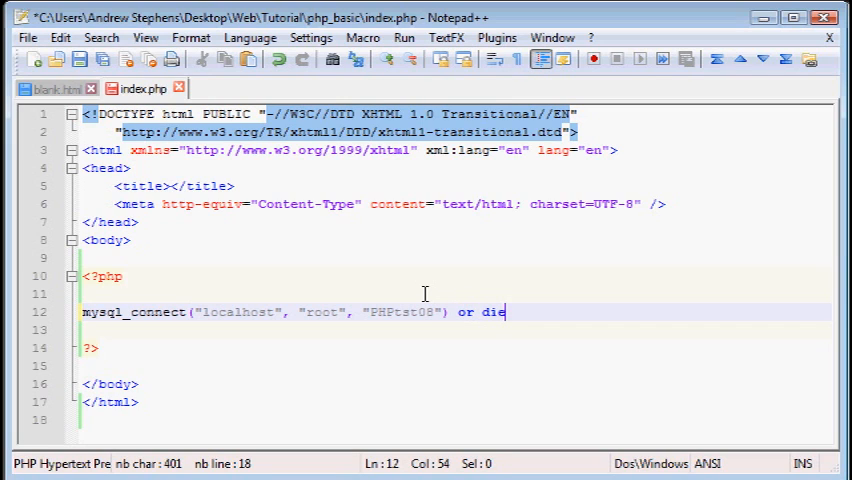
type("(mysql_error());")
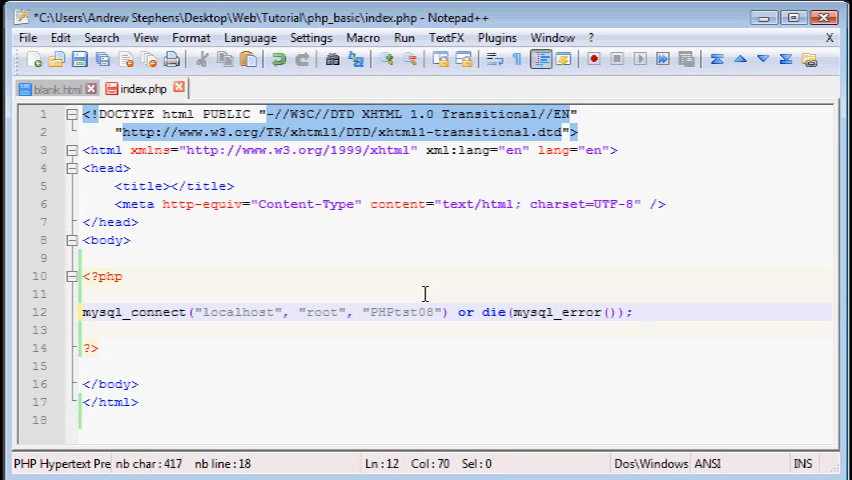
mouse_move(644, 304)
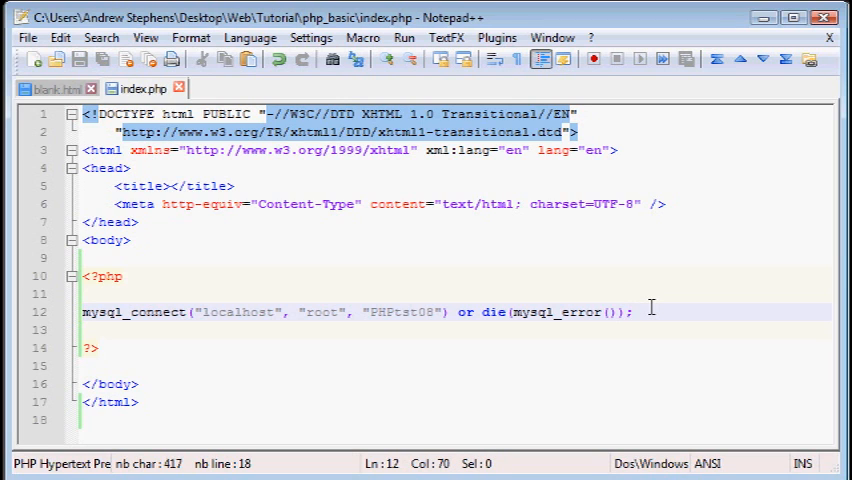
Step: Write mysql_select_db("php_tutorial1") or die(mysql_error()); below the connect line
key("Return")
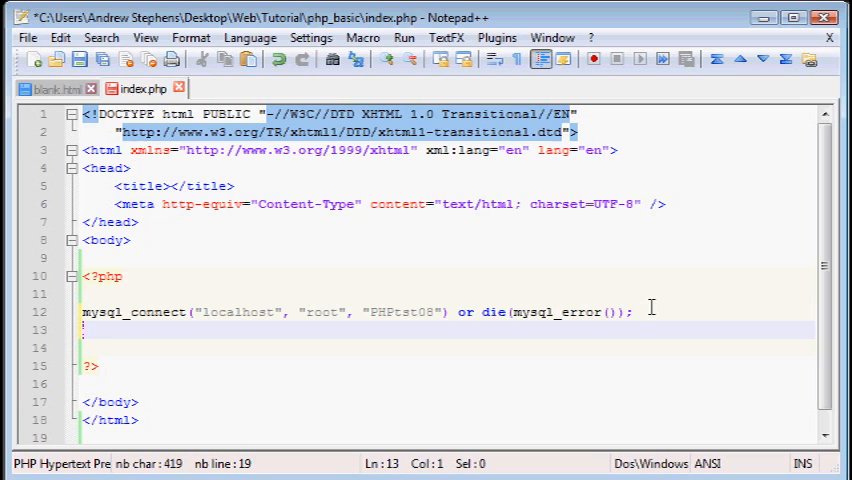
type("m")
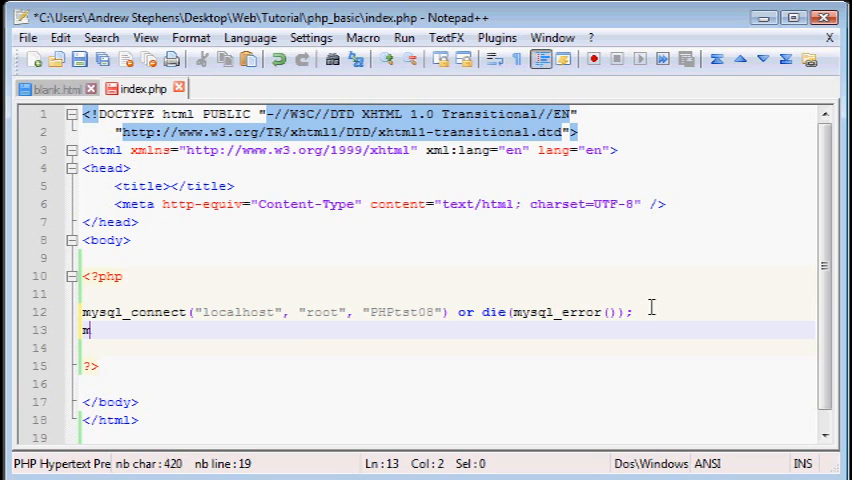
type("ysql_sele")
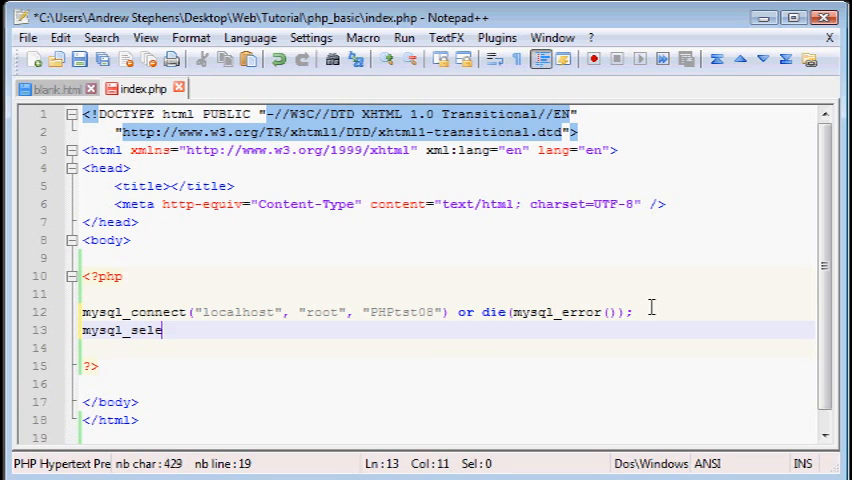
type("ct_db (")
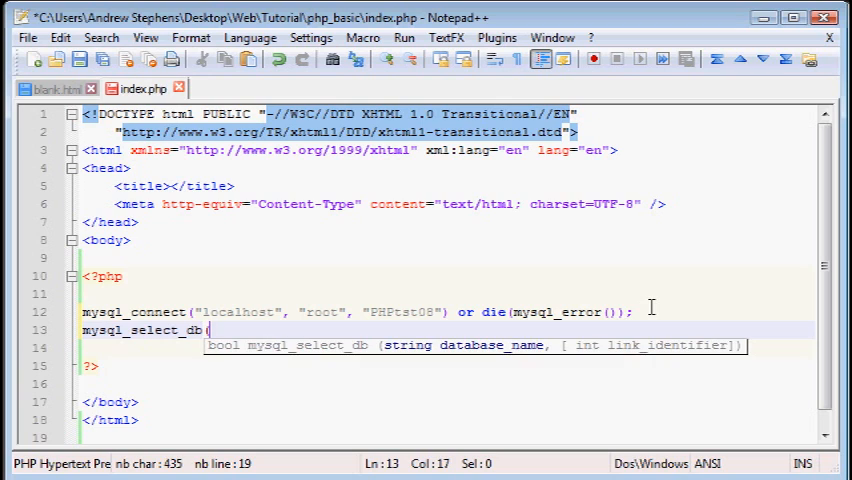
type("\"p")
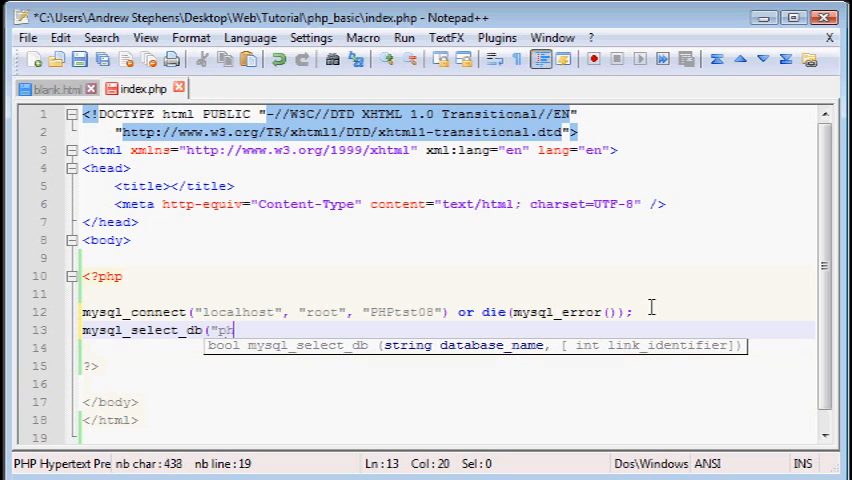
type("hp_tutorial")
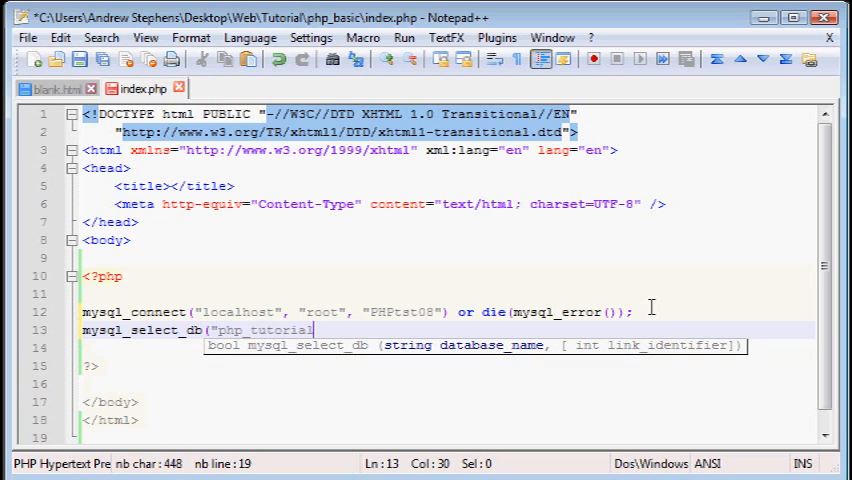
type("1\");")
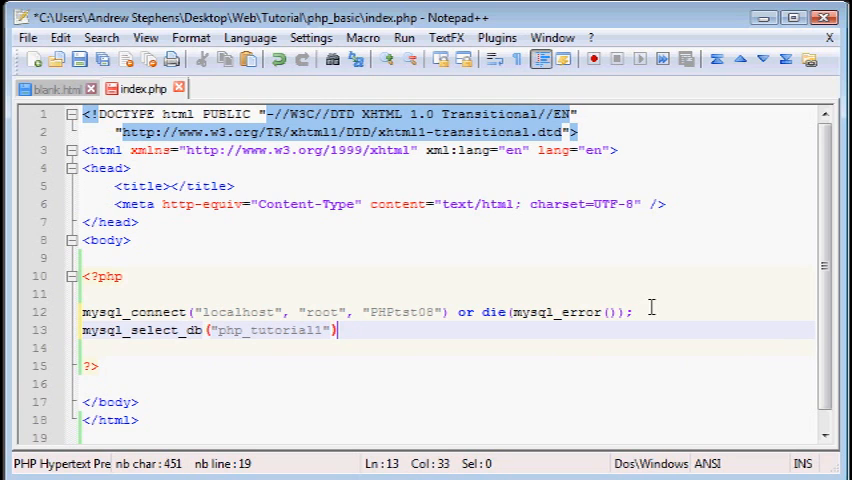
type("or die(mysql")
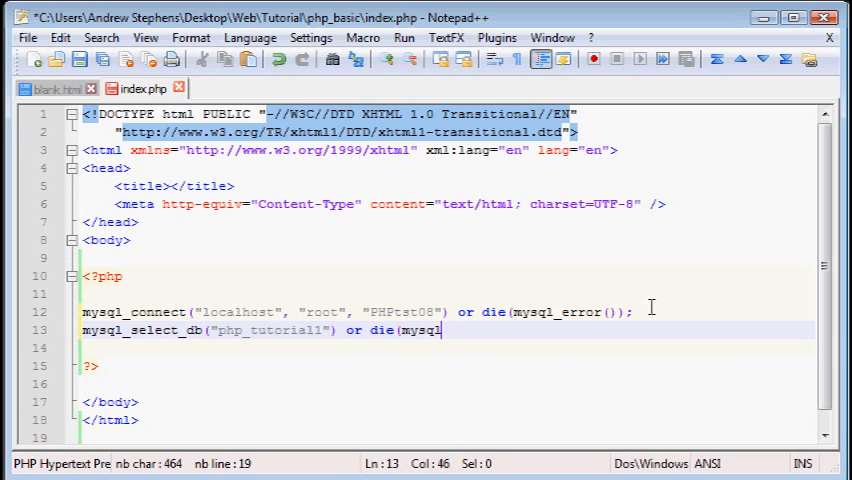
type("_error())")
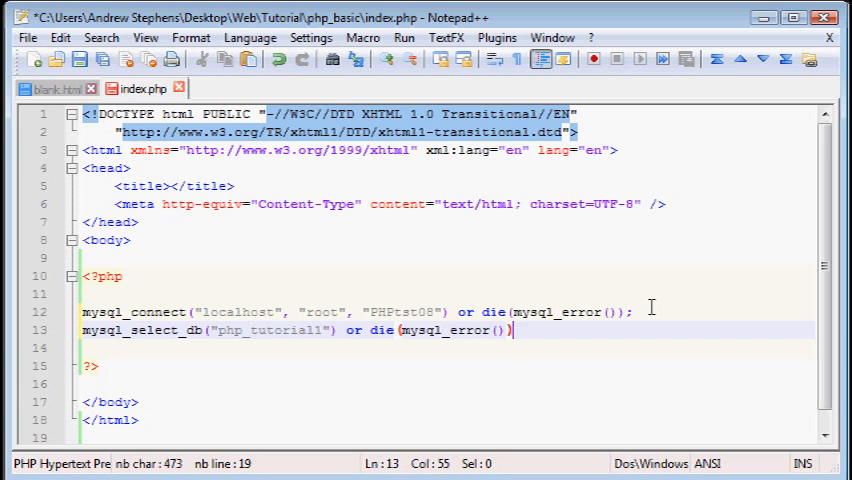
type(";")
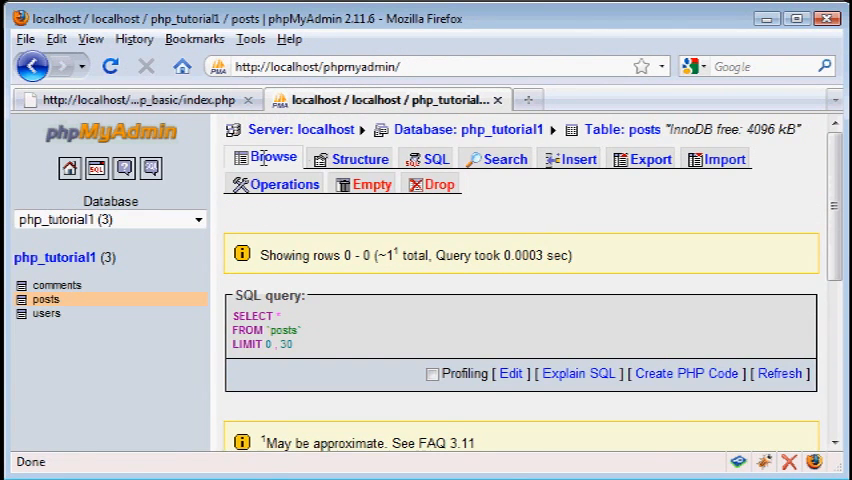
scroll("down", 3)
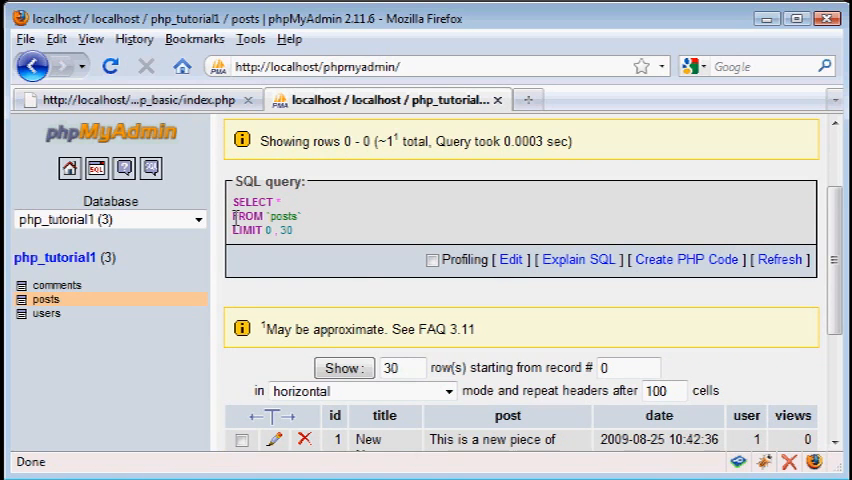
mouse_move(336, 222)
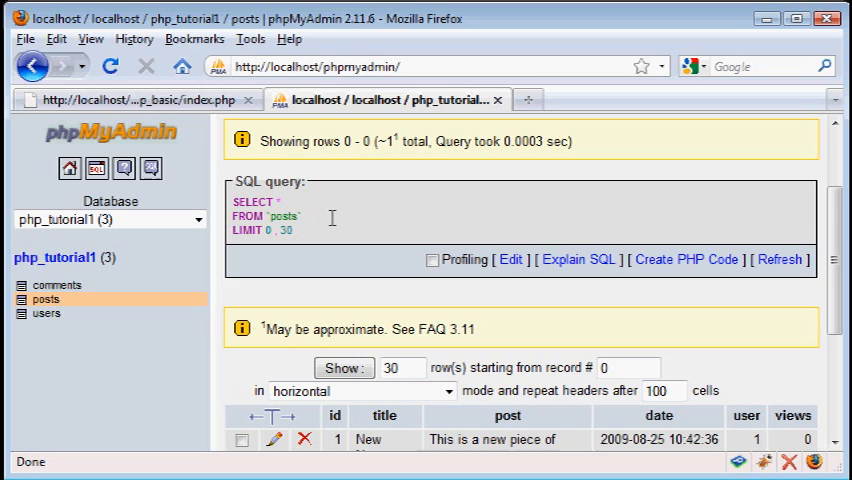
mouse_move(222, 198)
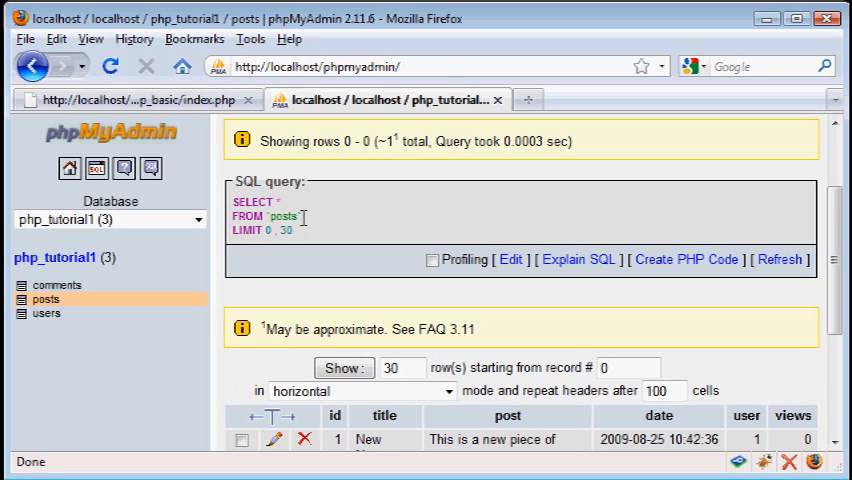
scroll("down", 3)
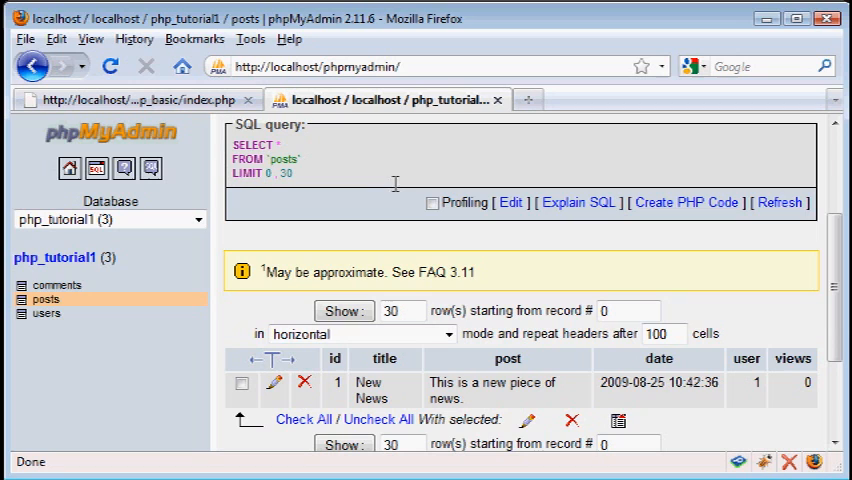
mouse_move(340, 360)
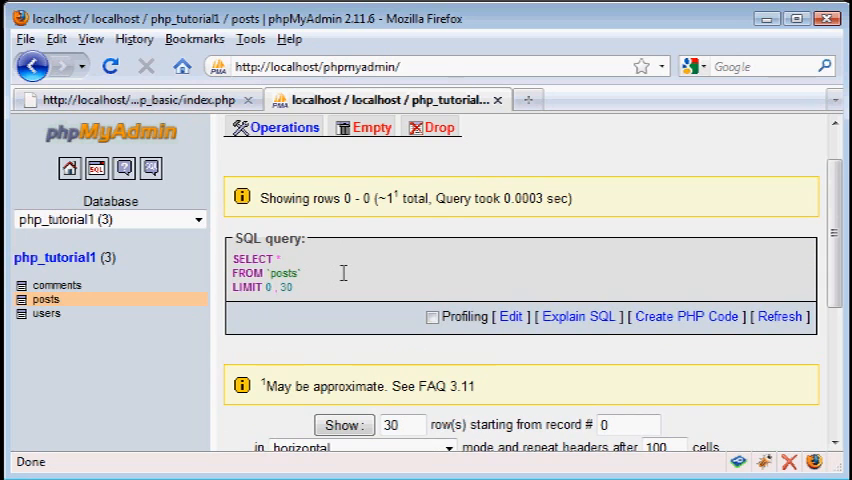
mouse_move(308, 272)
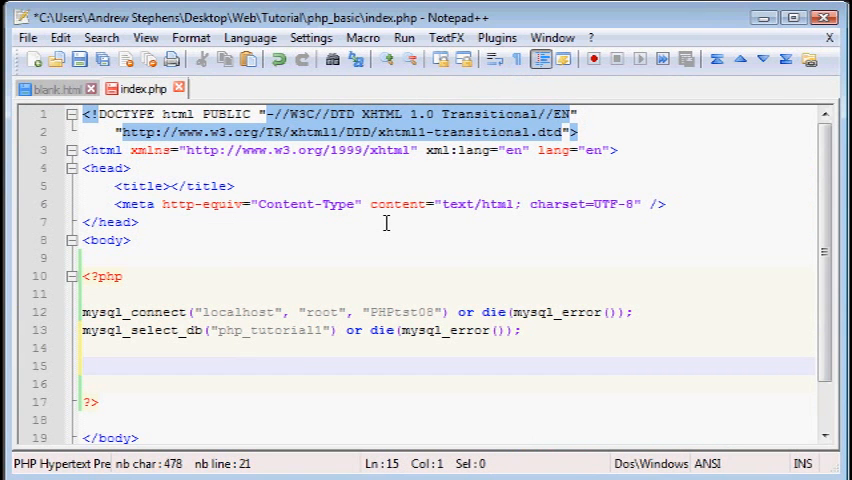
Step: Write $query = mysql_query("SELECT * FROM posts;"); on line 15
left_click(90, 364)
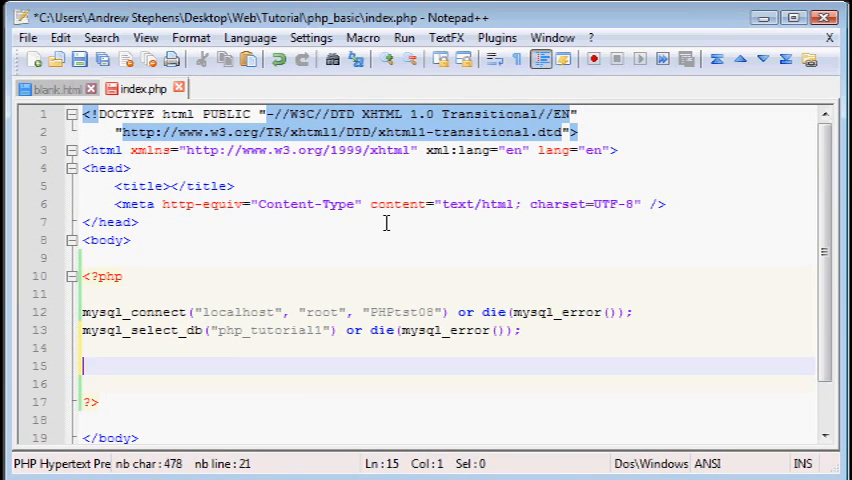
type("$query")
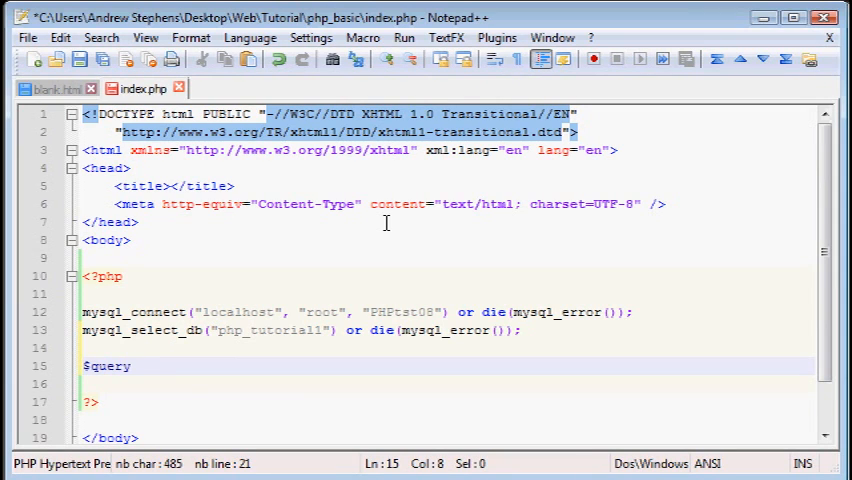
type("= mysql_query(")
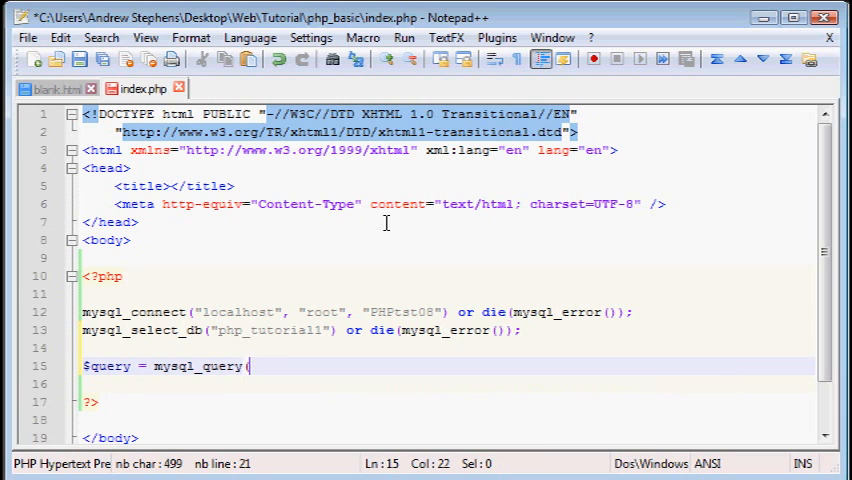
type("\"")
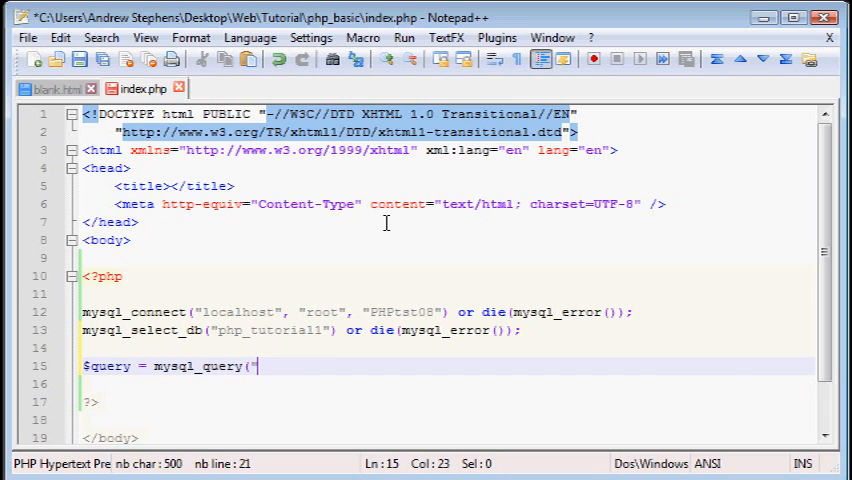
type("\"SELECT")
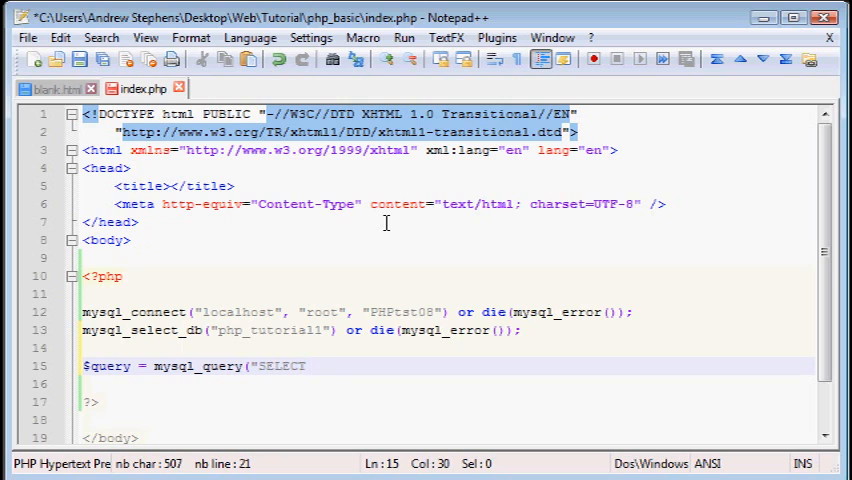
type("* FROM p")
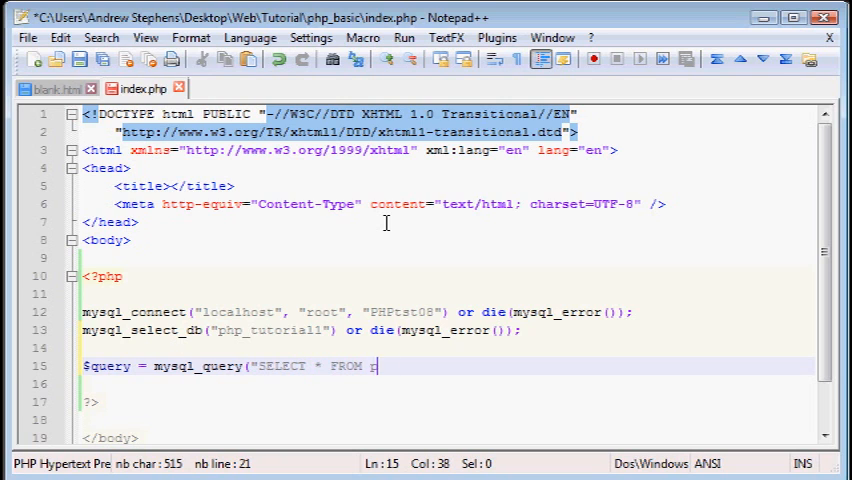
type("osts;")
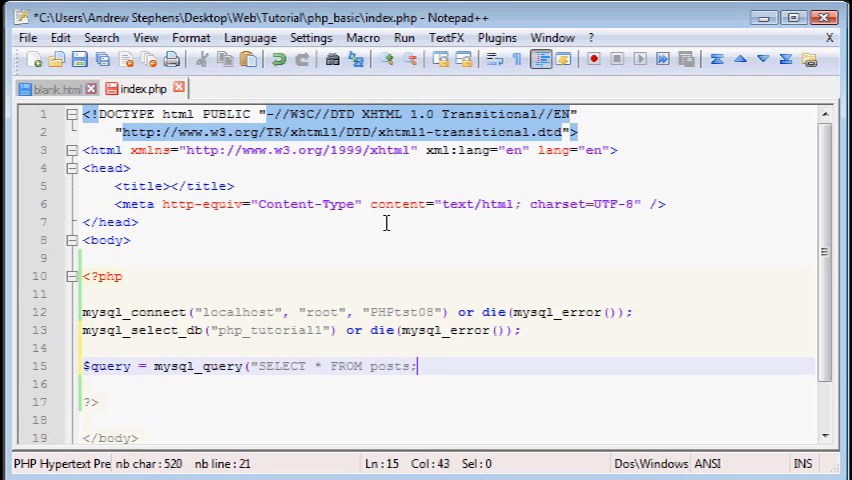
type("\")")
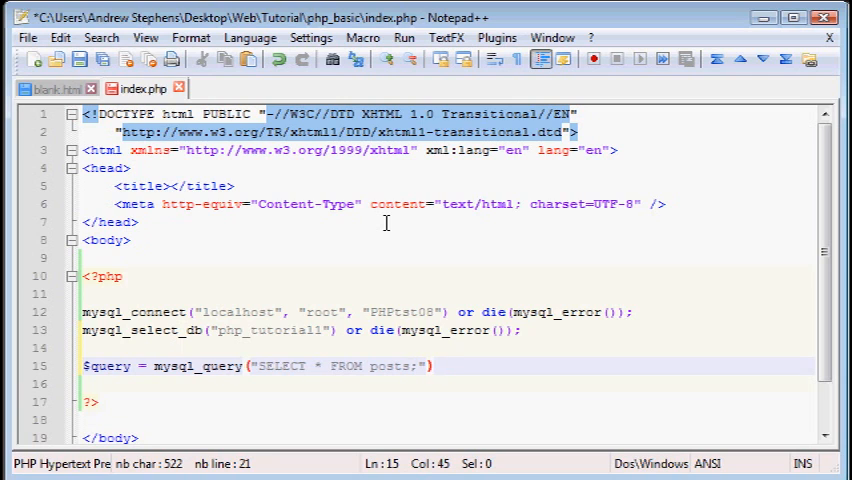
type(";")
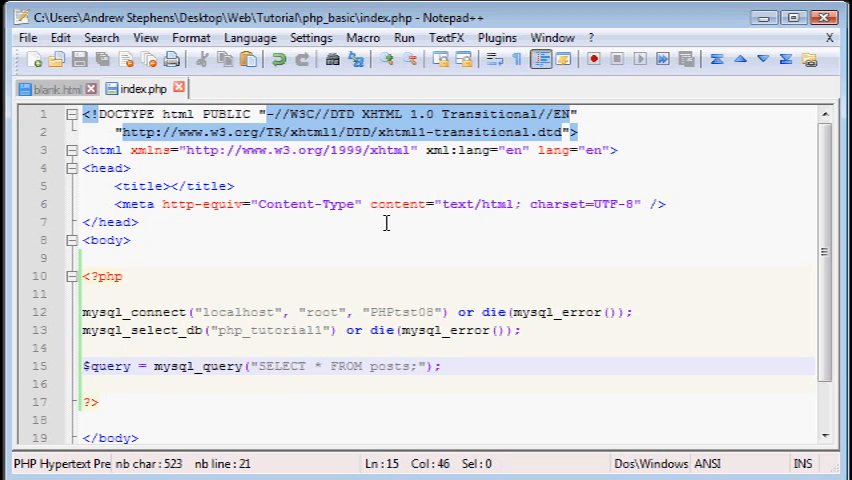
Step: Write while ($row = mysql_fetch_array($query)) { } below the query line
key("Enter")
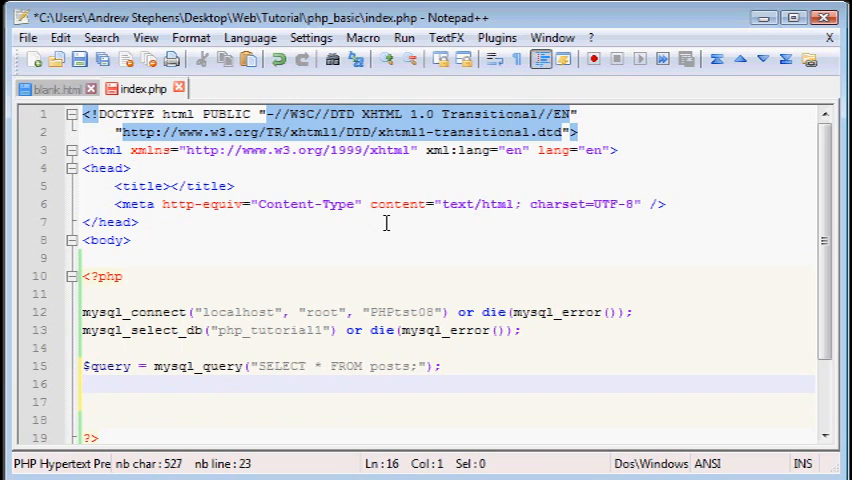
type("while ($")
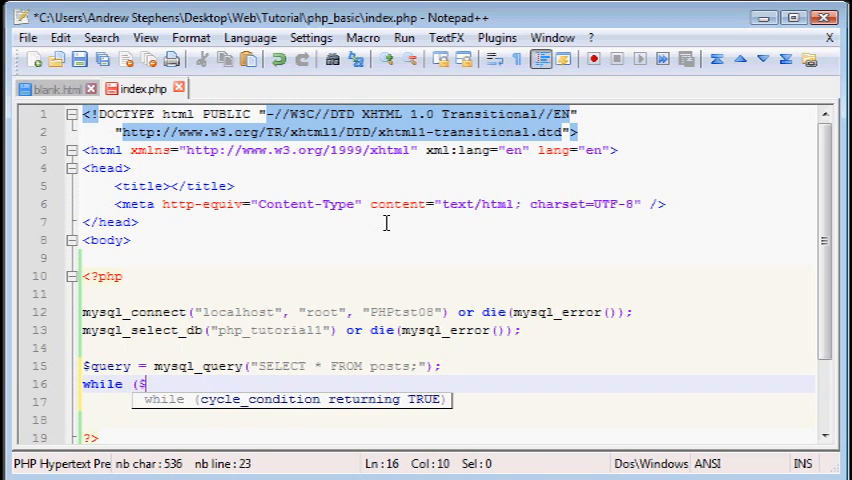
type("$row = mysql")
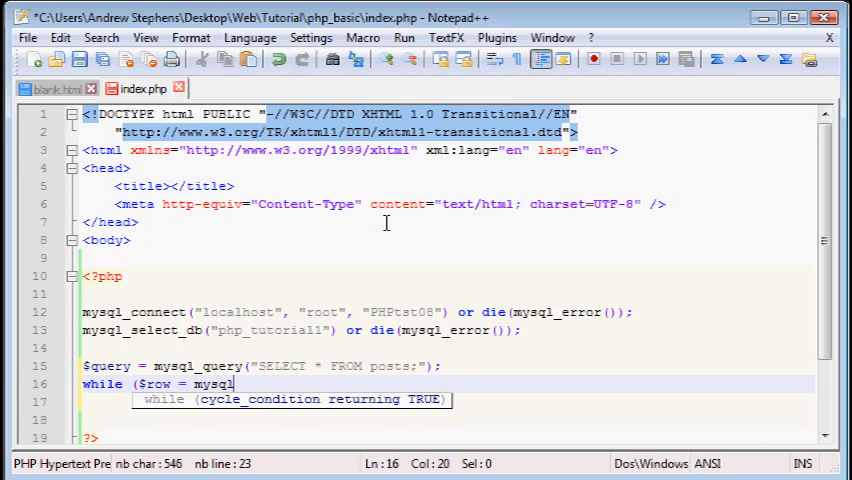
type("_fetch_array($r")
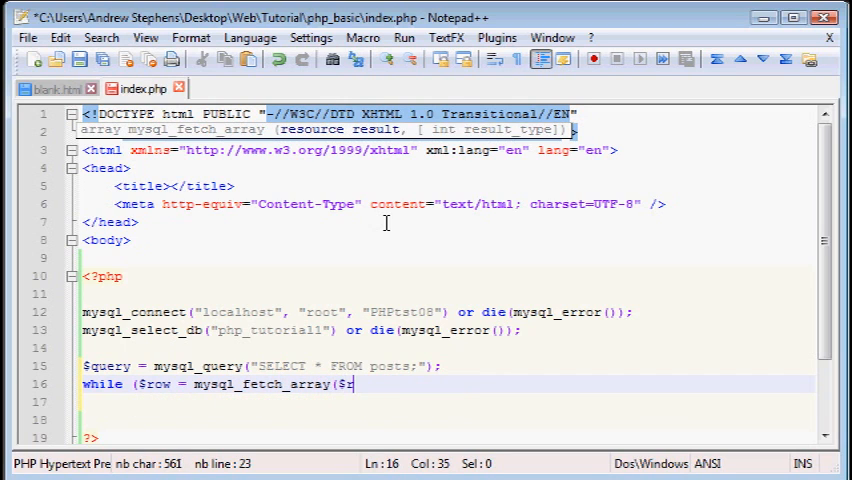
type("query)) {")
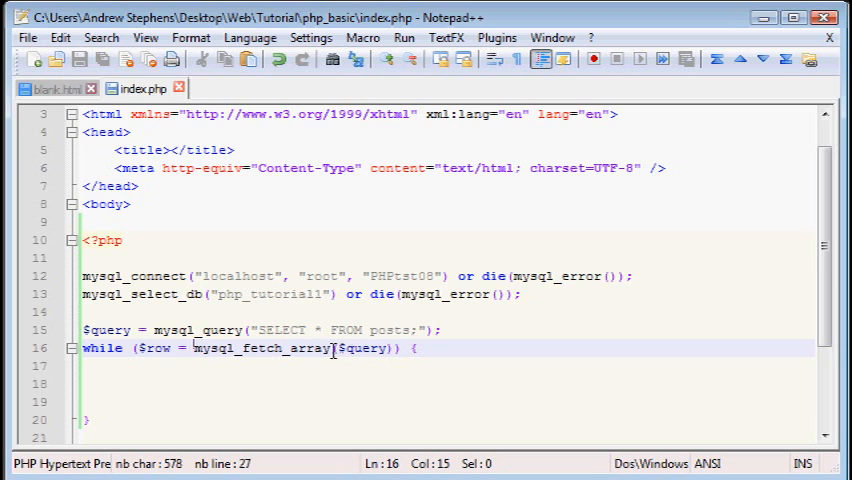
Step: Put print_r($row); inside the loop body
left_click(344, 348)
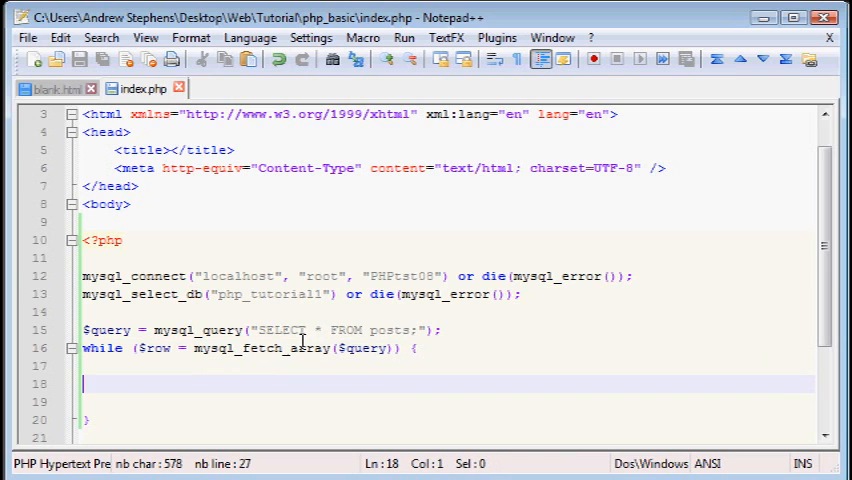
type("pi")
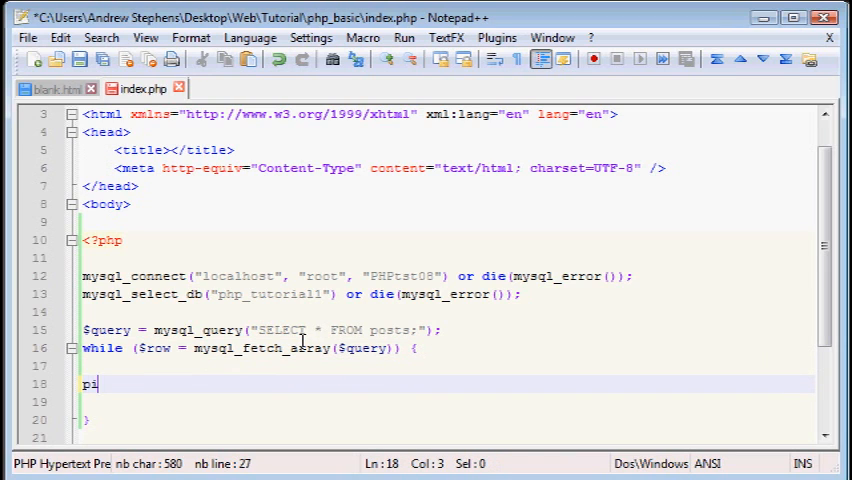
type("rint_r($row")
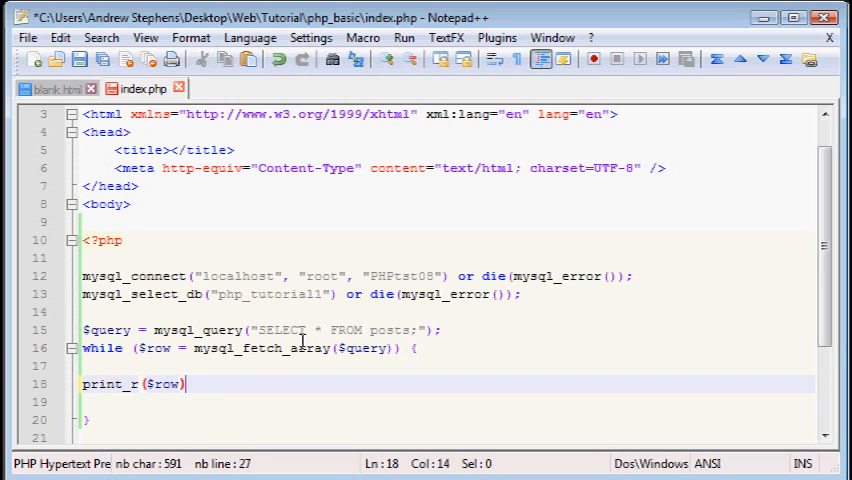
type(";")
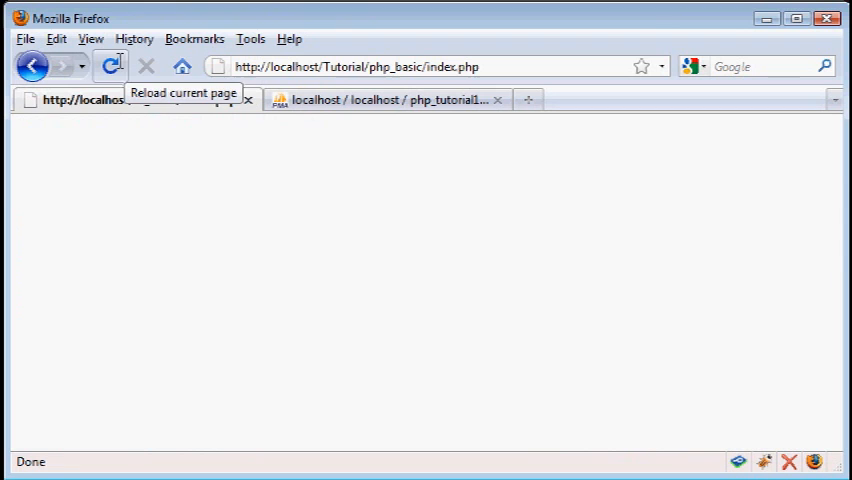
Step: Reload index.php in Firefox and view the printed New News array in page source
left_click(108, 66)
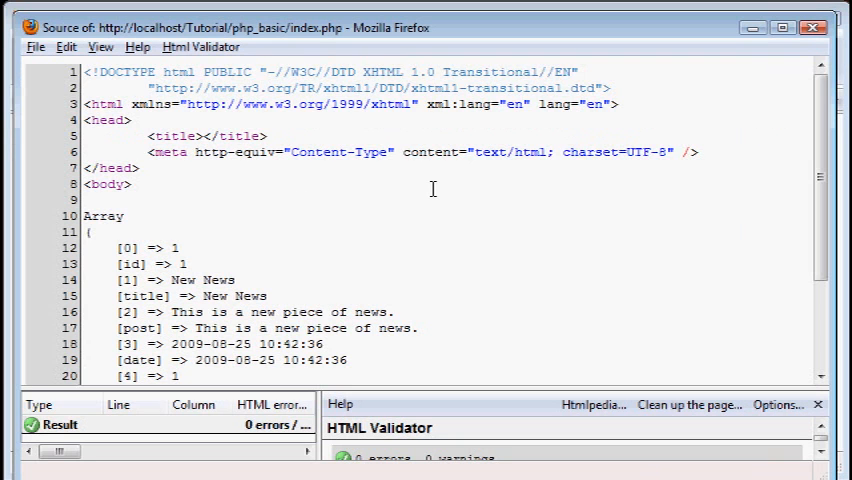
scroll("down", 3)
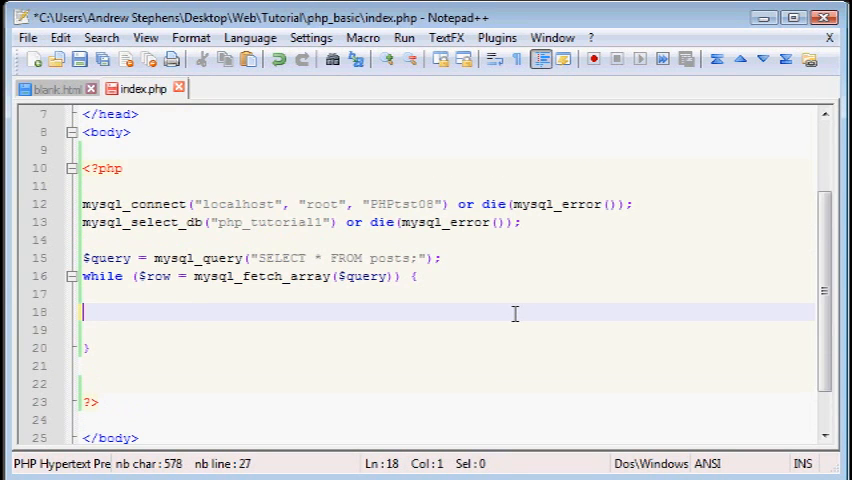
Step: Echo a div with style font-weight: bold containing $row['title'] inside the loop
type("e")
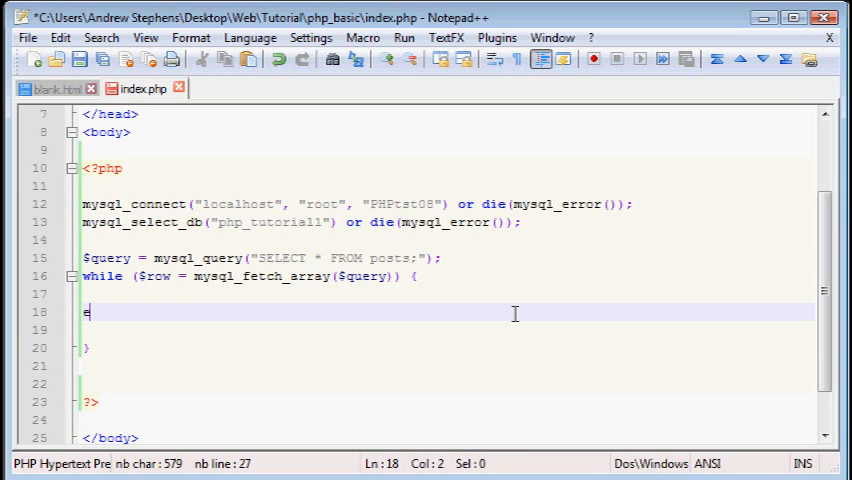
type("cho \"<")
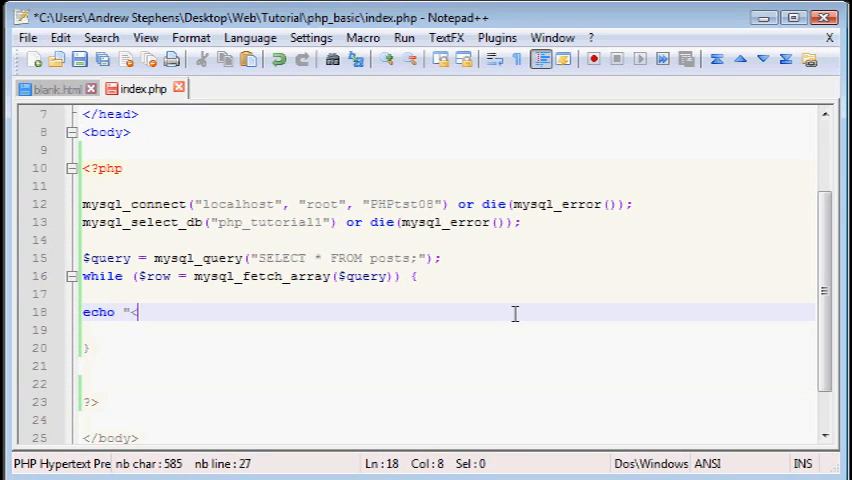
type("<div style=")
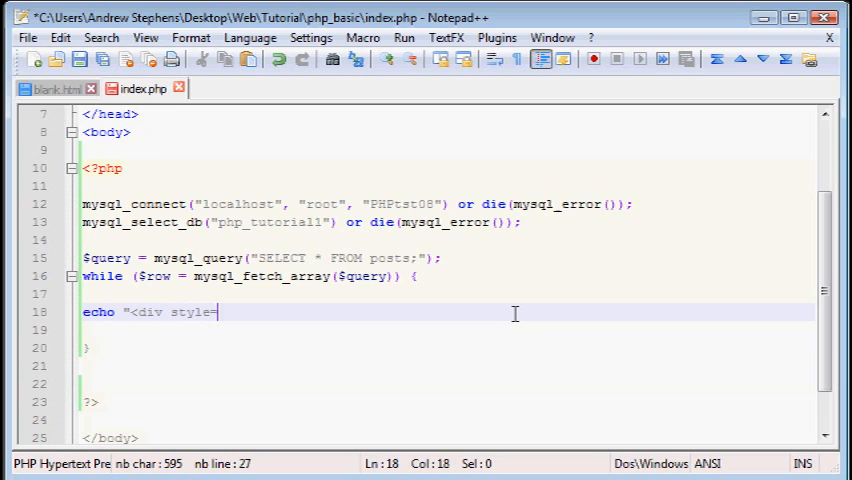
left_click(96, 312)
type("'")
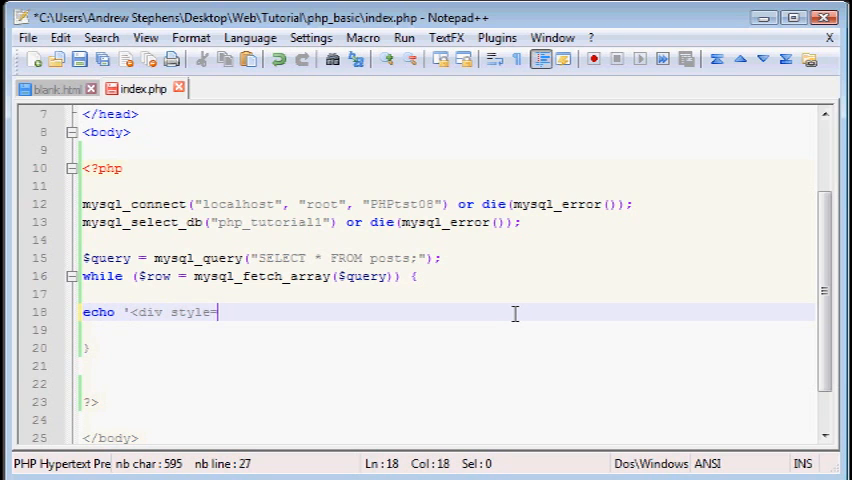
type("=\"font-")
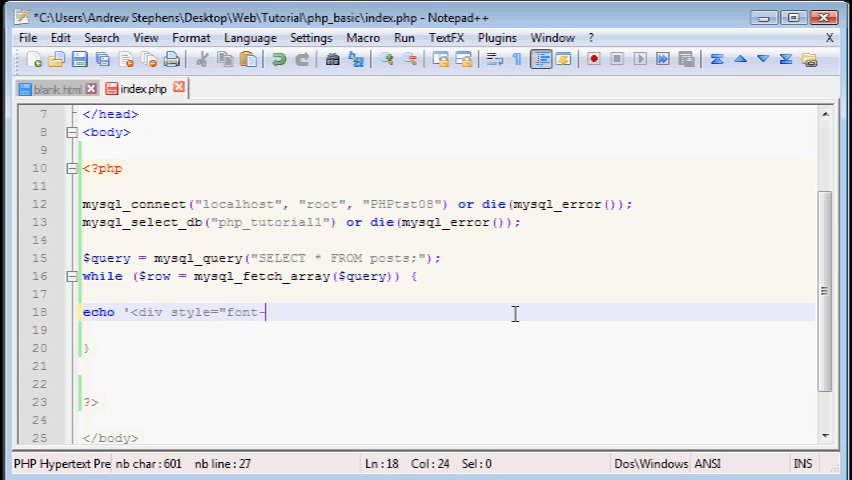
type("we")
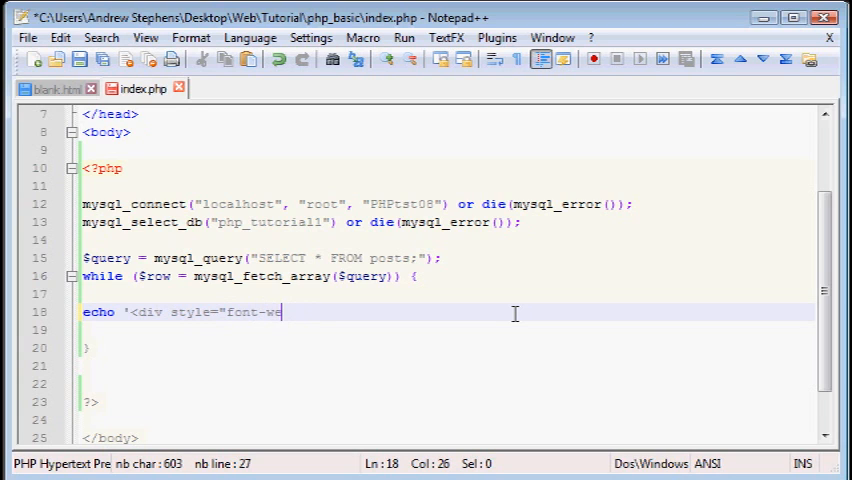
type("ight: bold")
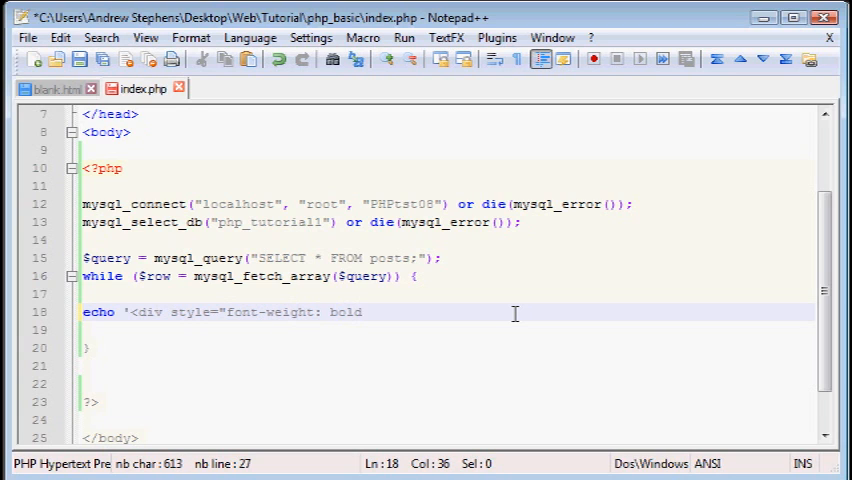
type(";\">")
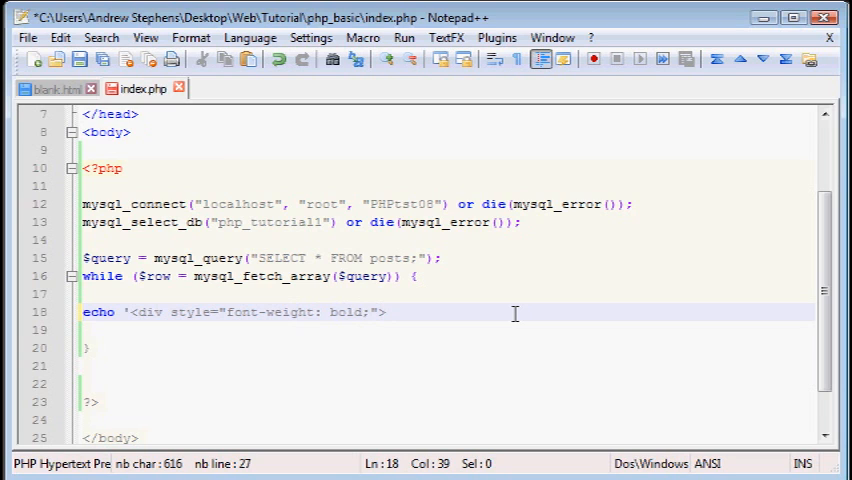
type("';")
left_click(448, 330)
type("echo $row")
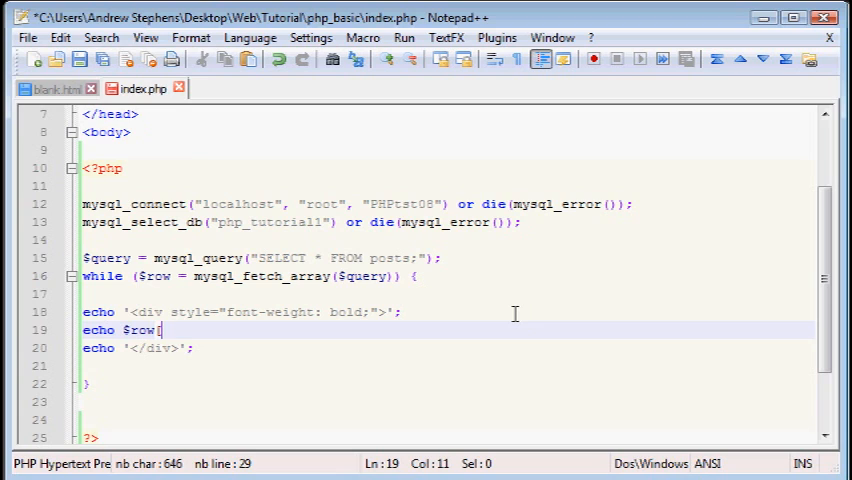
type("['title']")
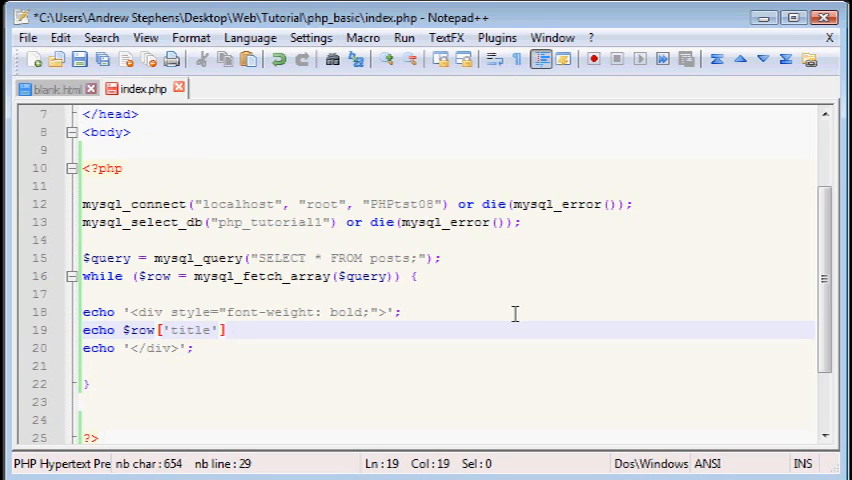
type(";")
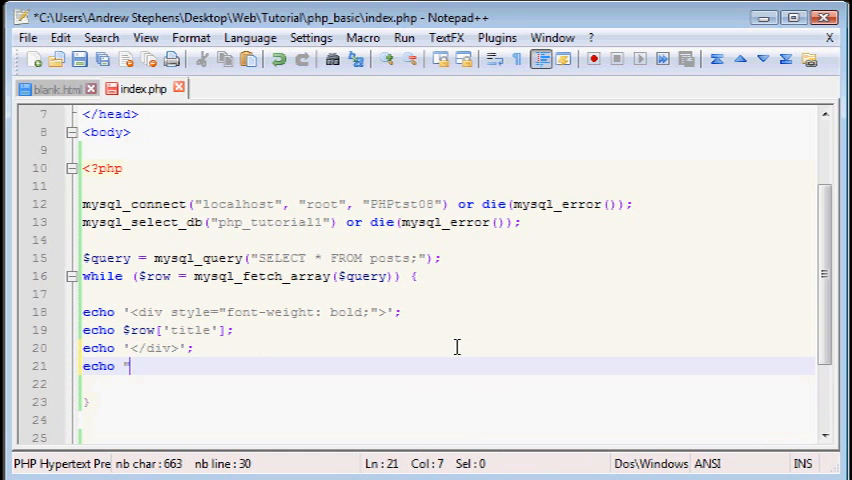
Step: Echo the closing "\n" after the div, then echo $row['post']; for the post text
type("\\n\"")
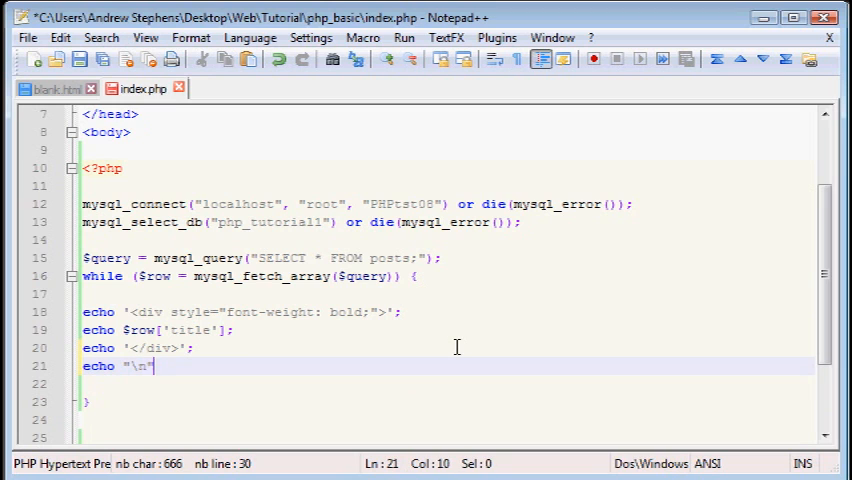
type(";")
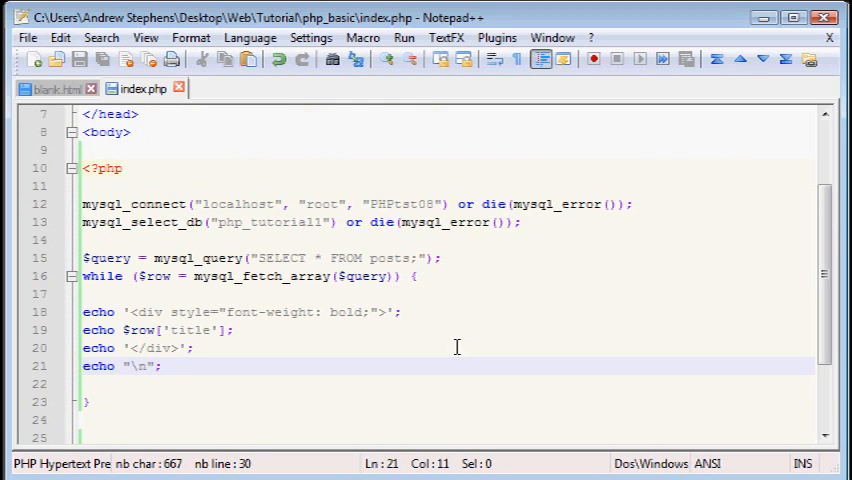
type("echo")
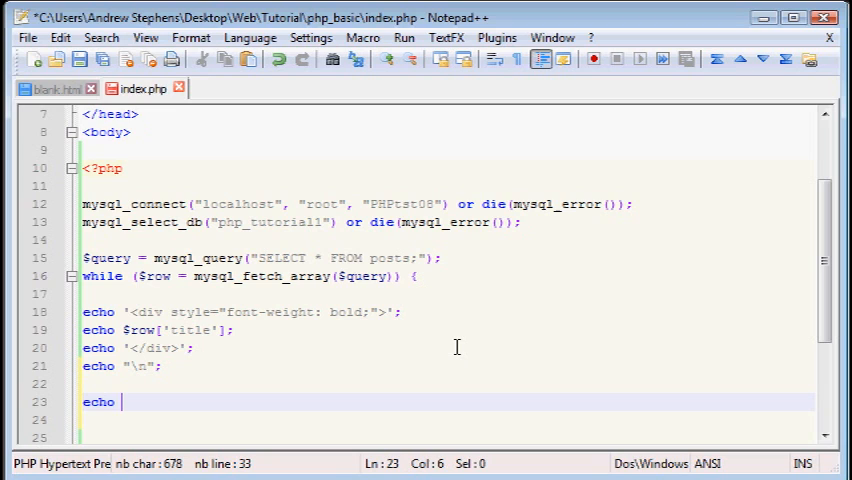
type("$row['r")
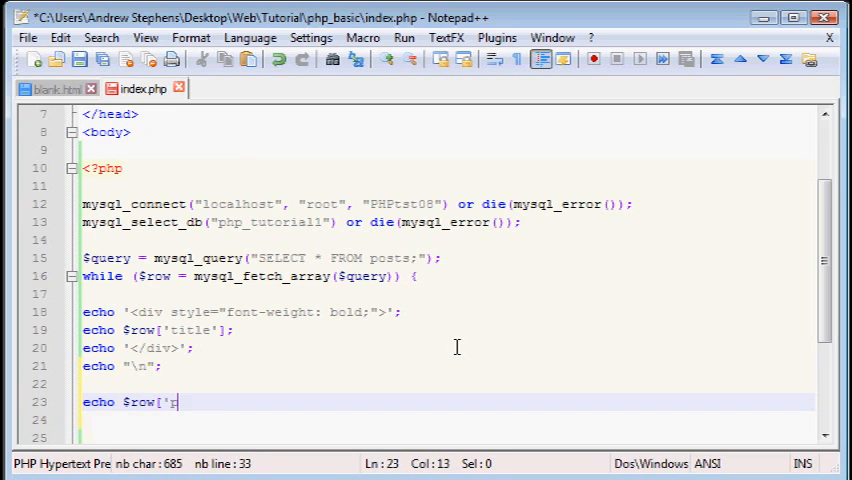
type("post'];")
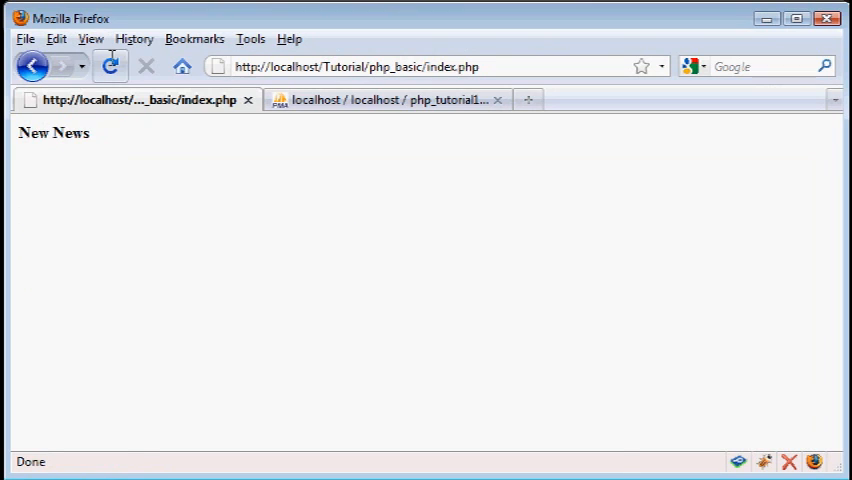
Step: Refresh index.php in Firefox to see New News in bold
left_click(108, 66)
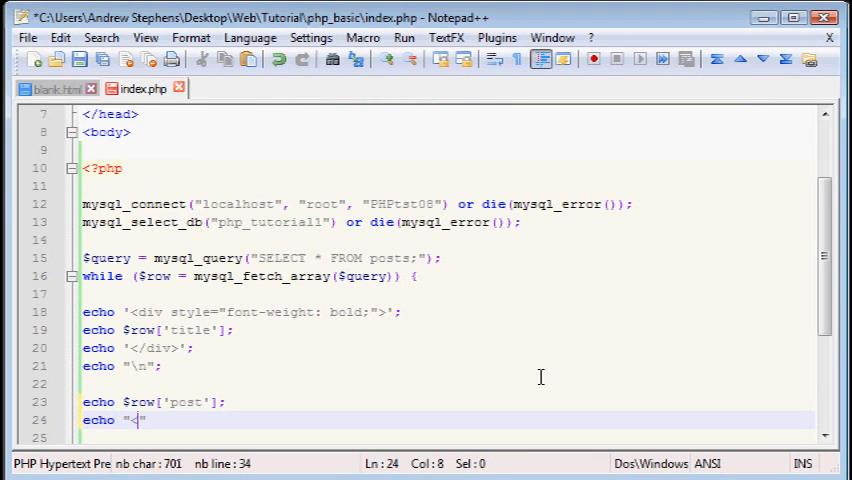
Step: Echo "<br />\n"; after the post text in the loop
type("br />\\")
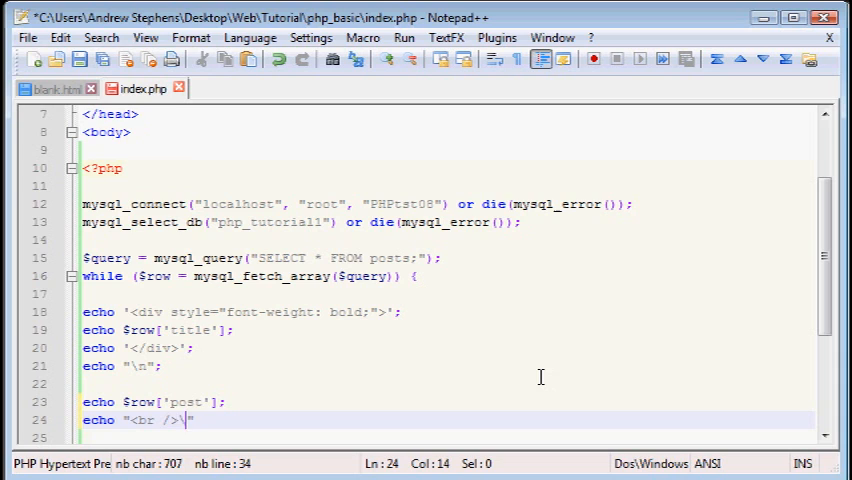
type("n\";")
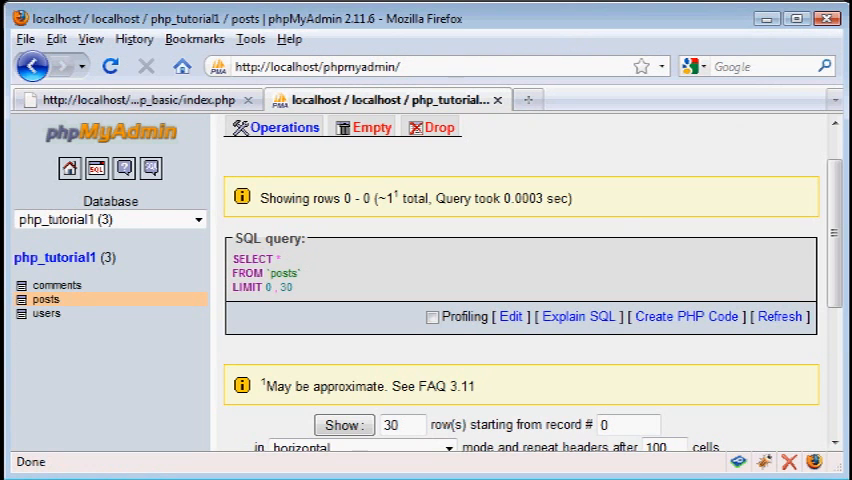
scroll("down", 3)
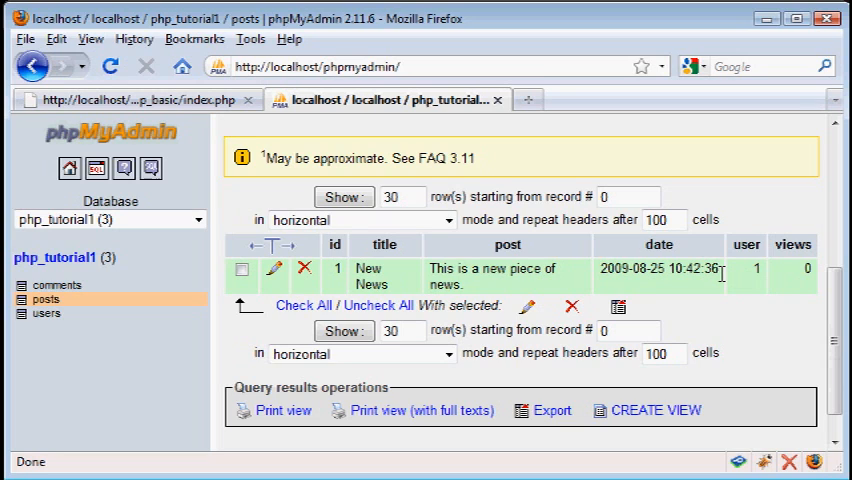
left_click(242, 270)
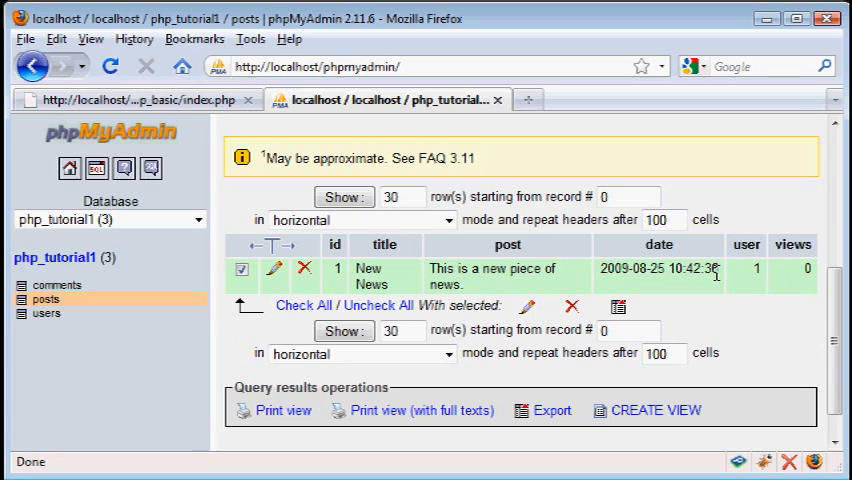
left_click(242, 270)
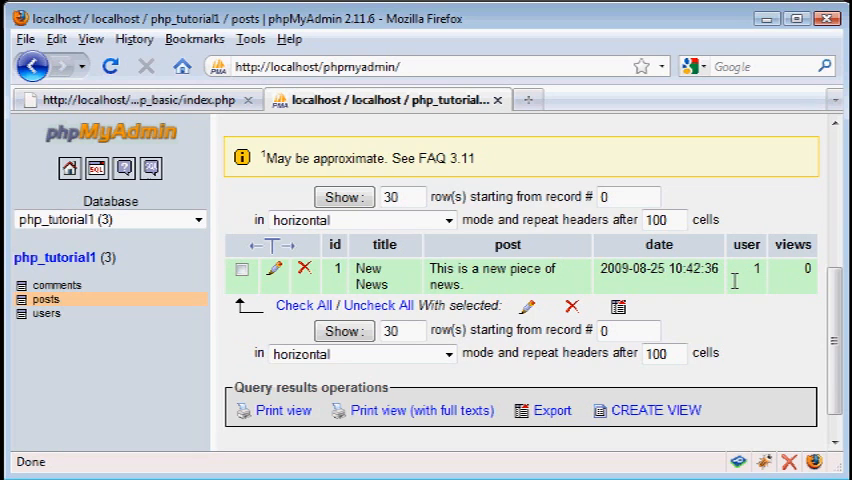
left_click(778, 100)
type("php date")
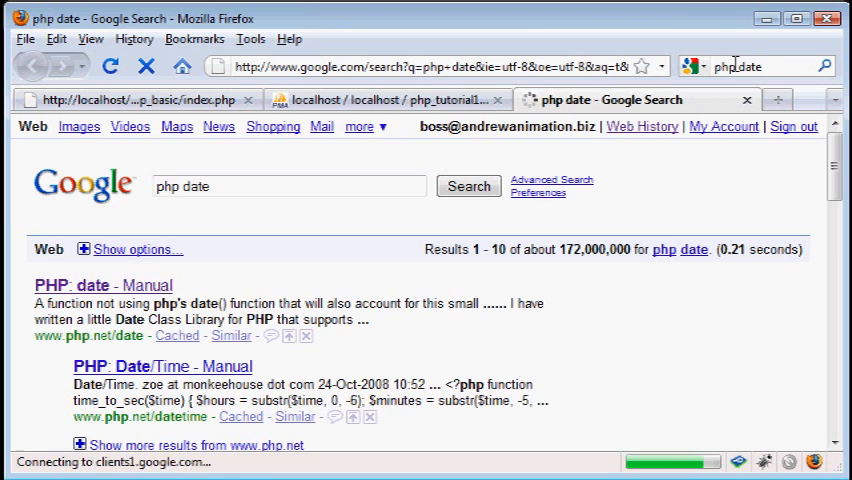
Step: Open the php.net date() manual result and read down through the format character table
left_click(102, 284)
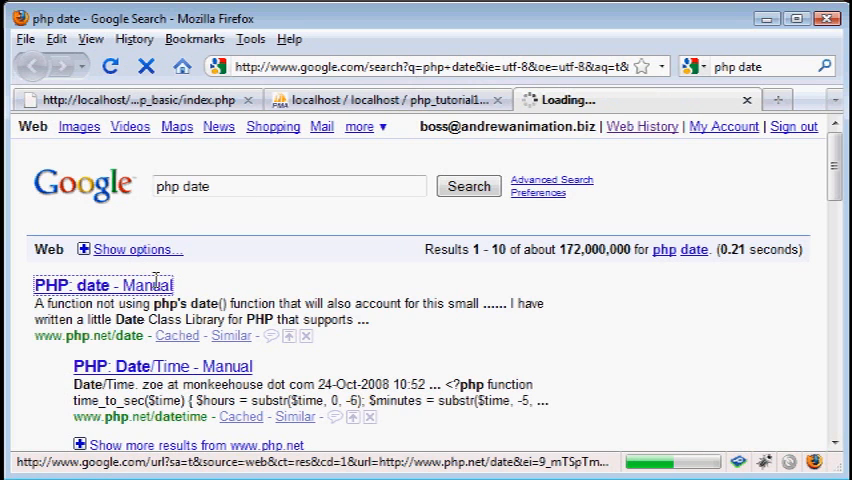
left_click(104, 284)
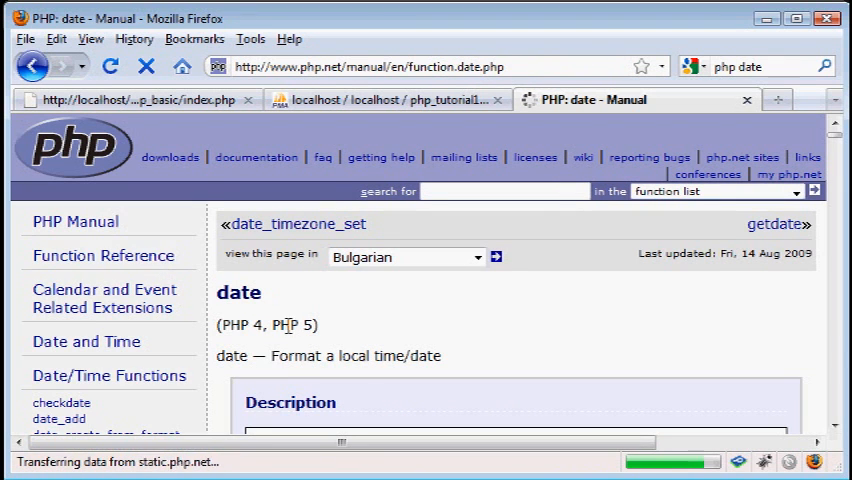
scroll("down", 3)
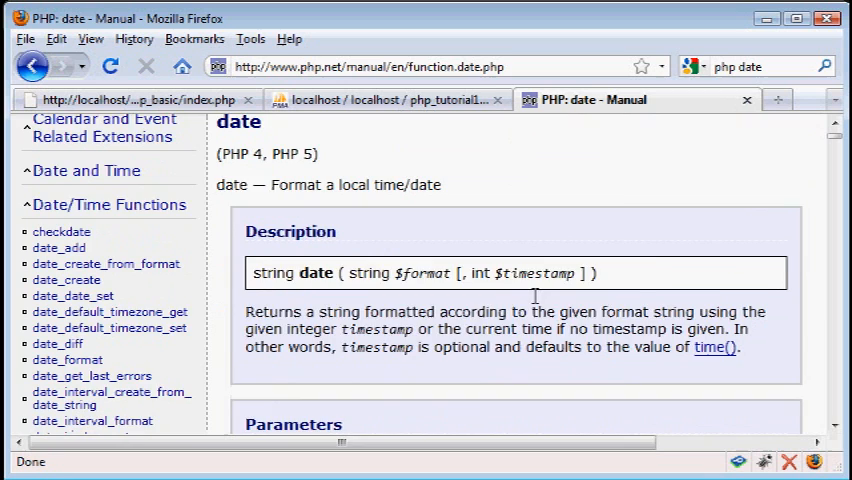
scroll("down", 3)
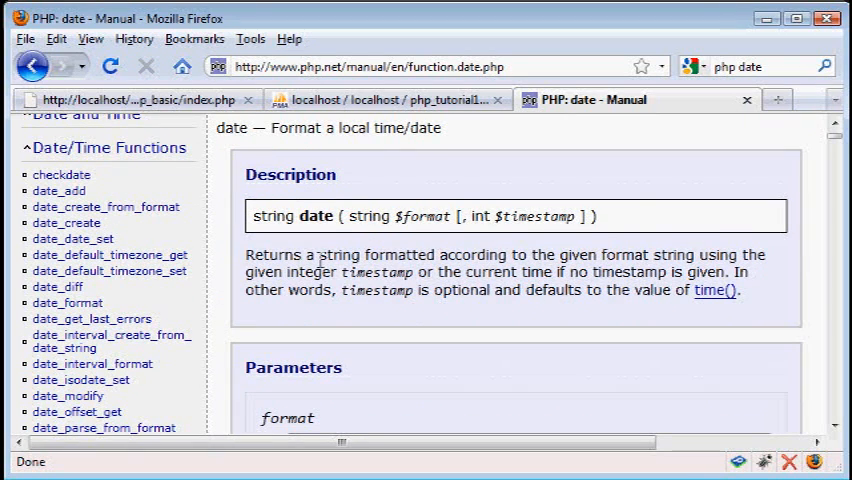
mouse_move(744, 258)
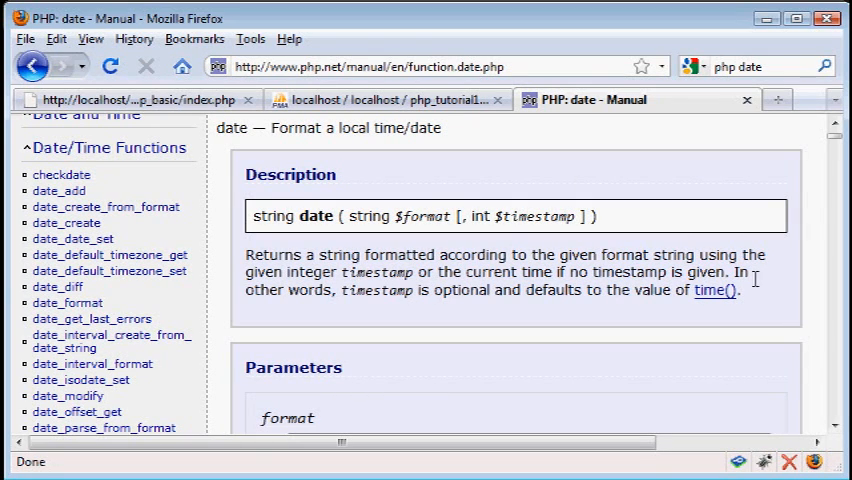
mouse_move(540, 296)
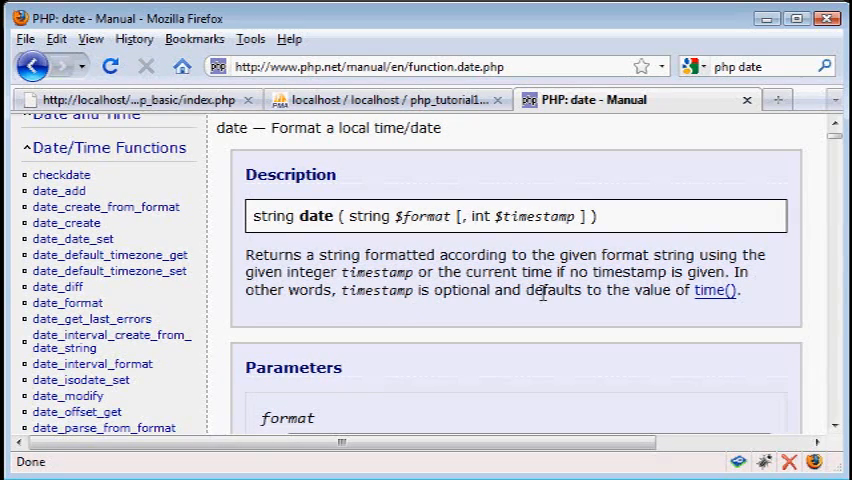
mouse_move(640, 308)
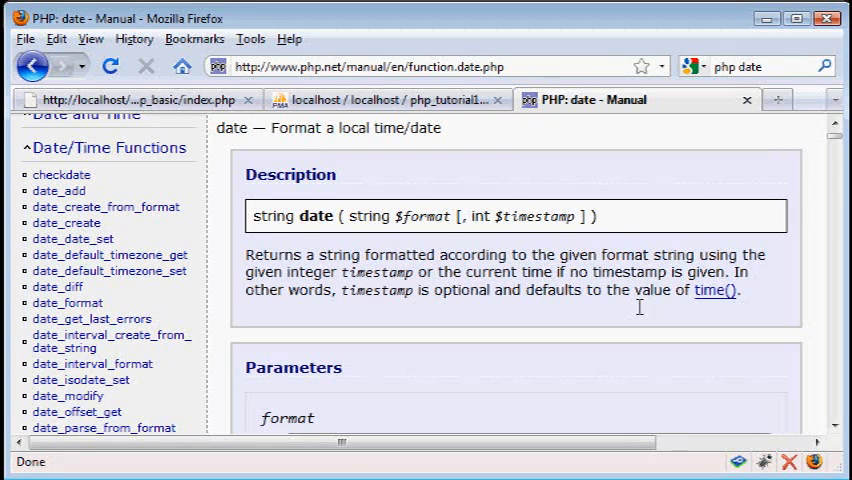
scroll("down", 3)
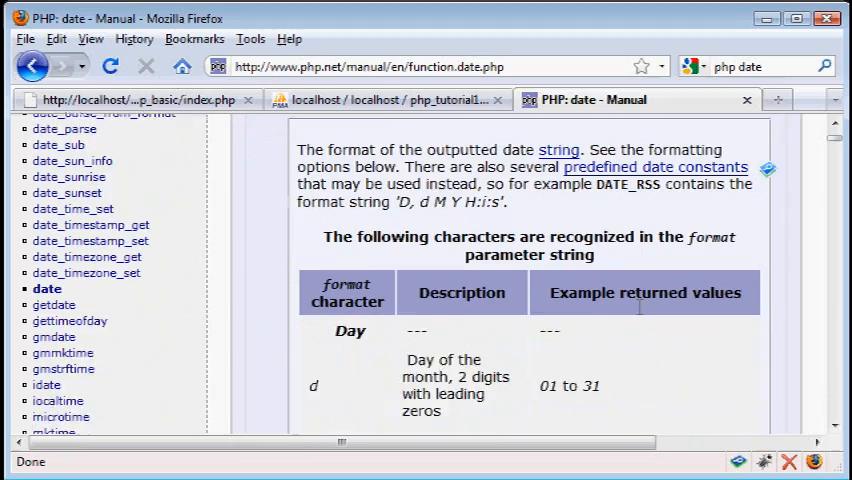
scroll("down", 3)
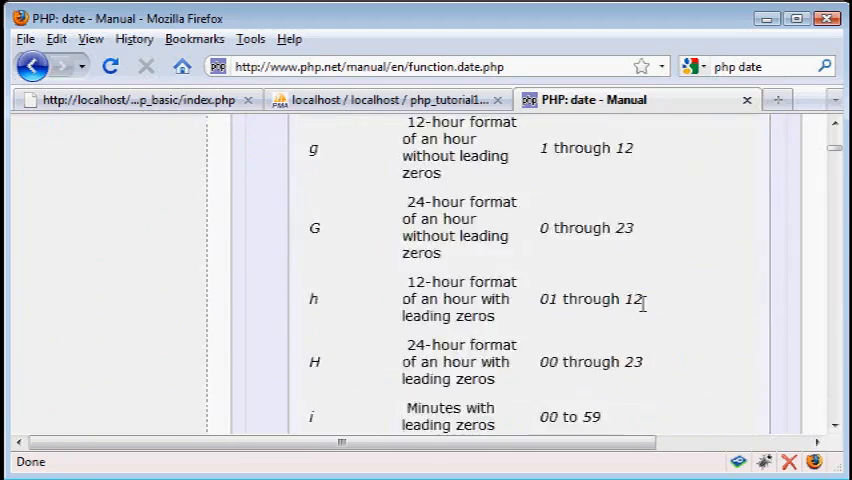
scroll("down", 3)
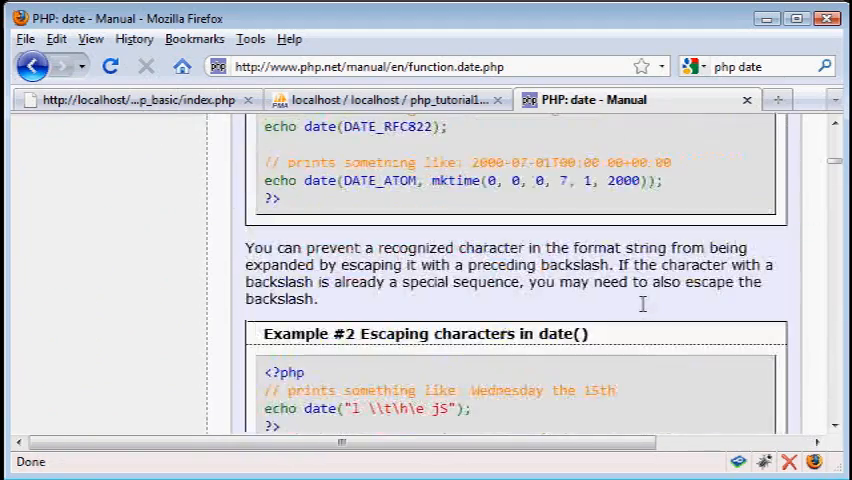
scroll("down", 3)
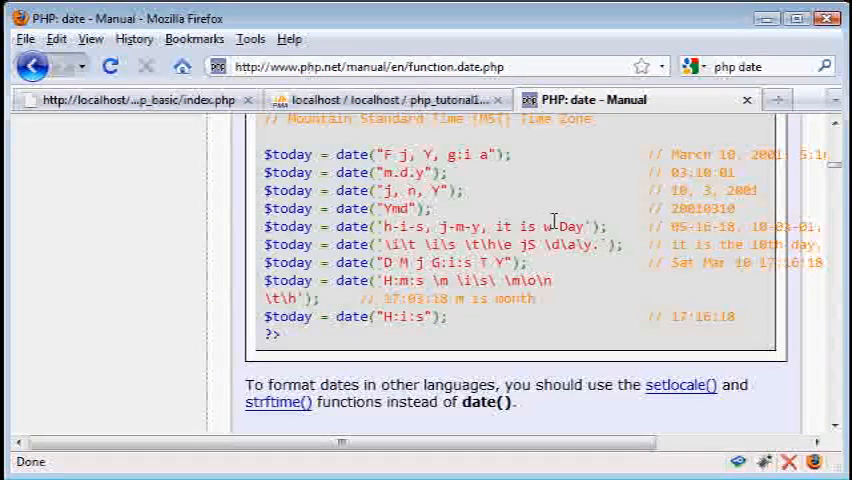
Step: Scroll back over the format characters and down to the example format strings
scroll("up", 3)
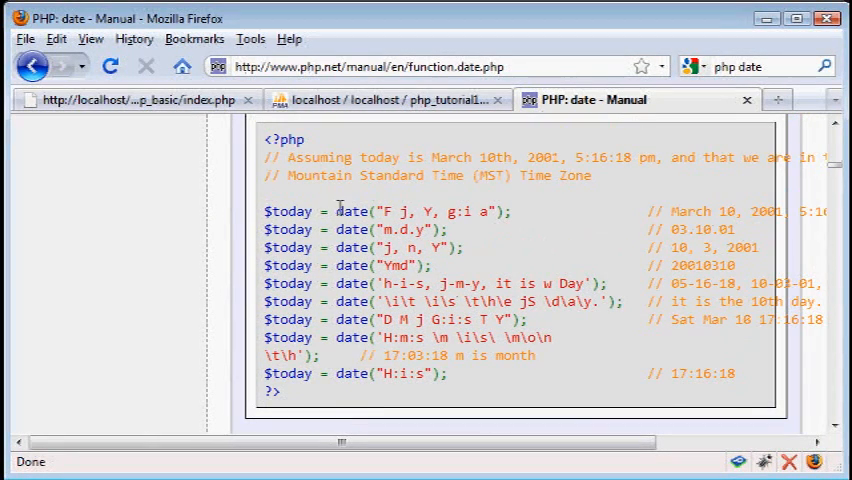
mouse_move(384, 216)
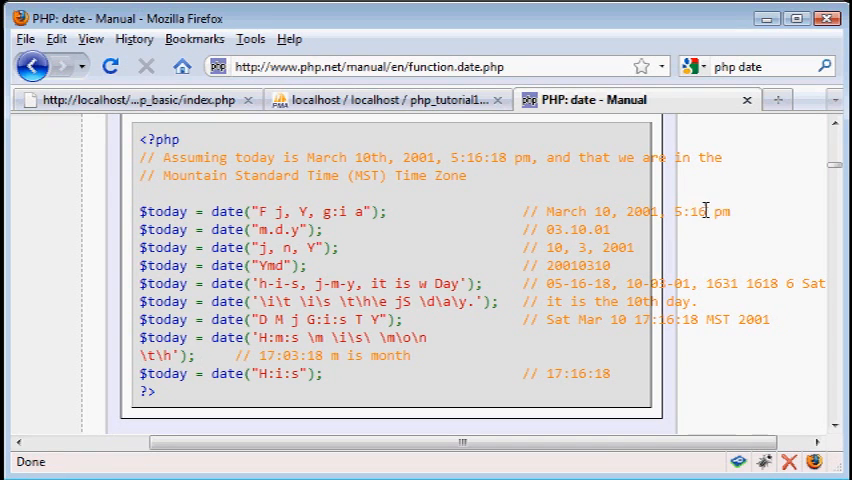
mouse_move(446, 424)
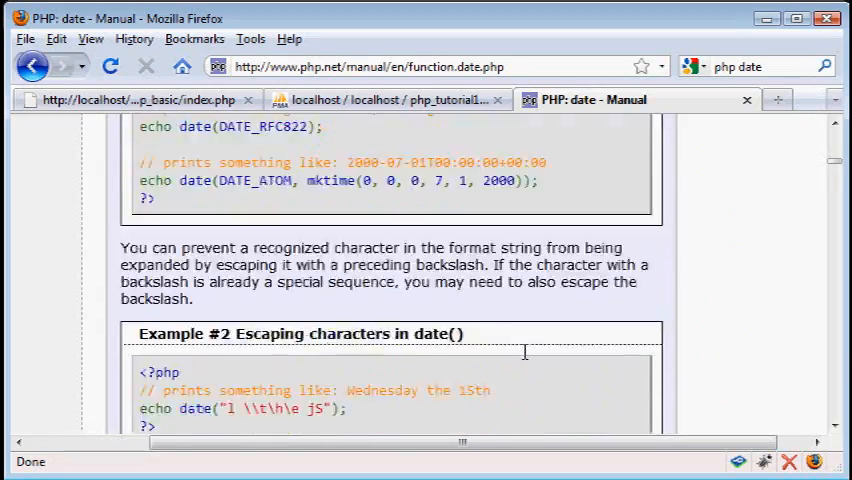
scroll("up", 3)
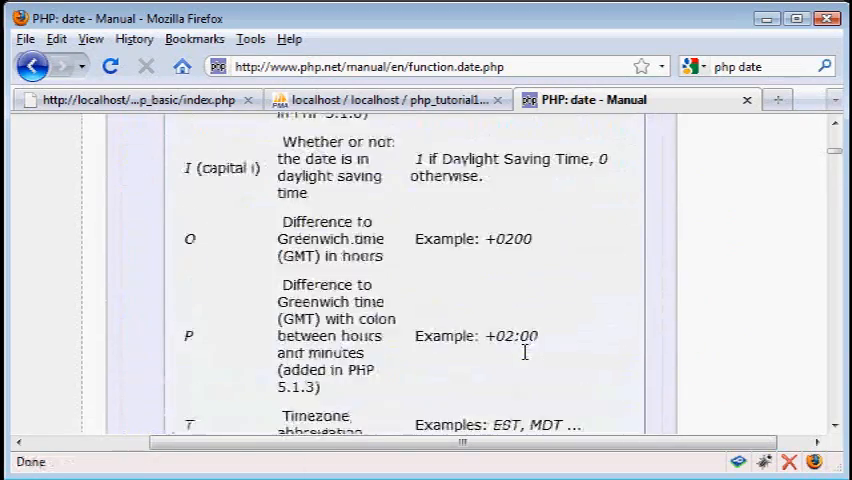
scroll("up", 3)
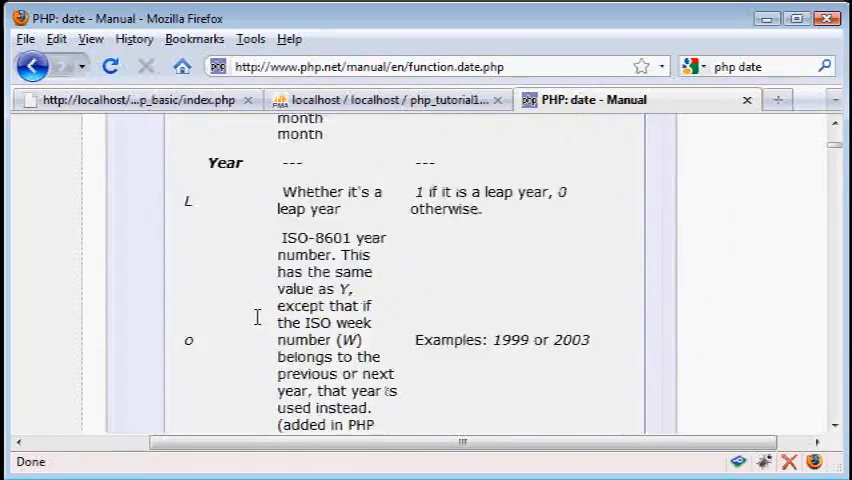
scroll("up", 3)
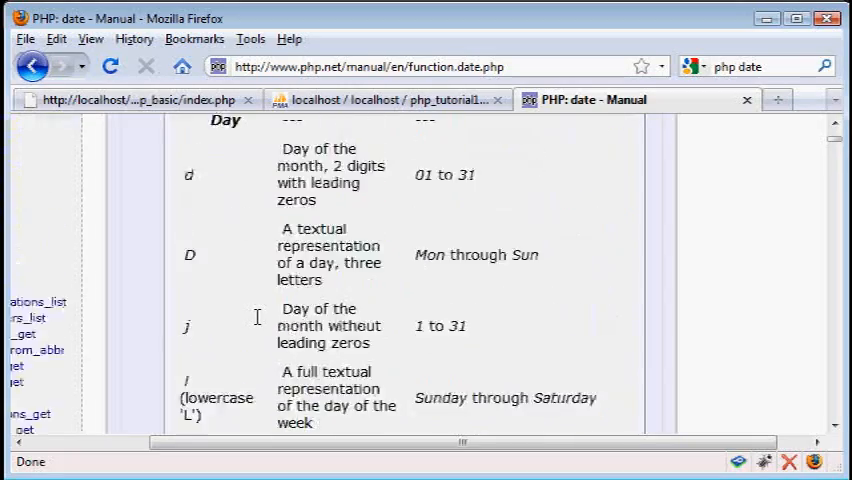
scroll("down", 3)
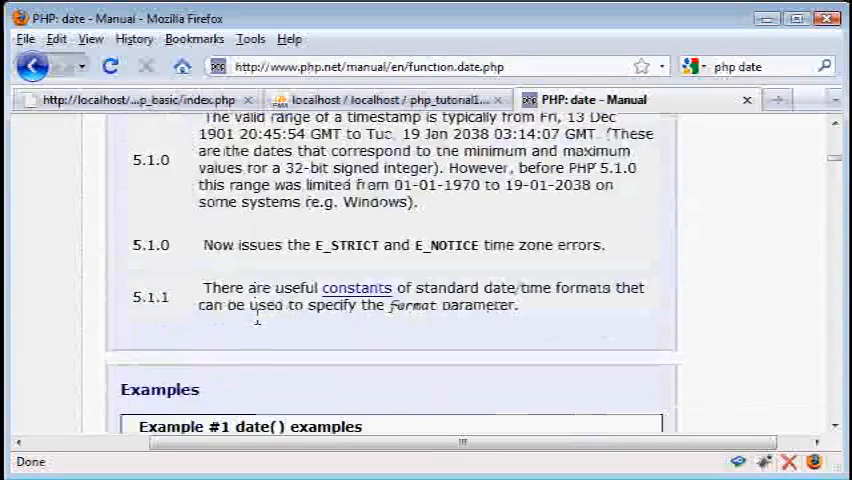
scroll("down", 3)
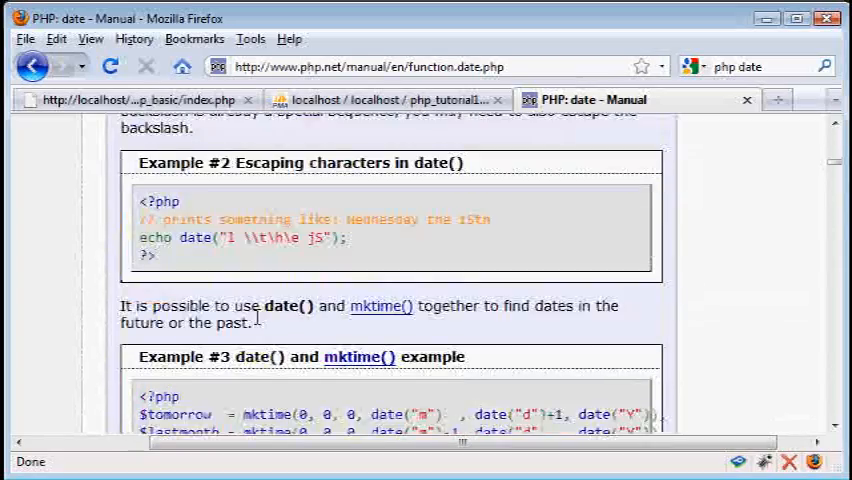
scroll("down", 3)
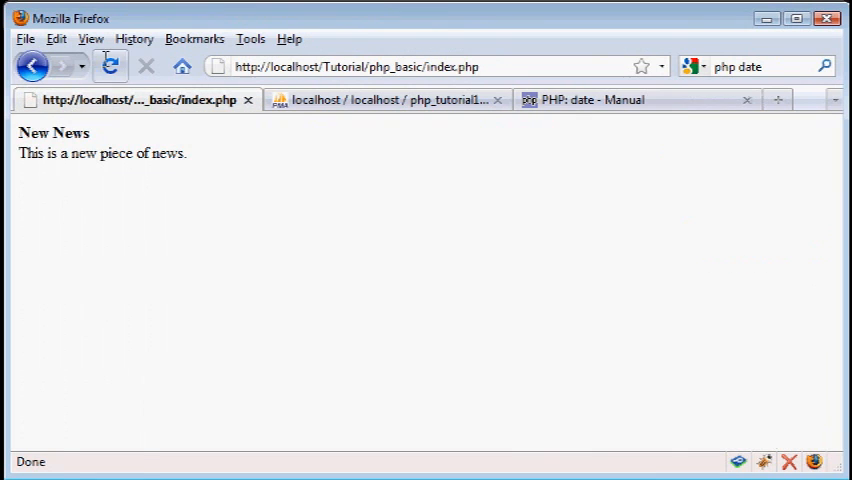
Step: Switch back to index.php in Notepad++ with its echo date("F j, Y, g:i a") line
left_click(110, 66)
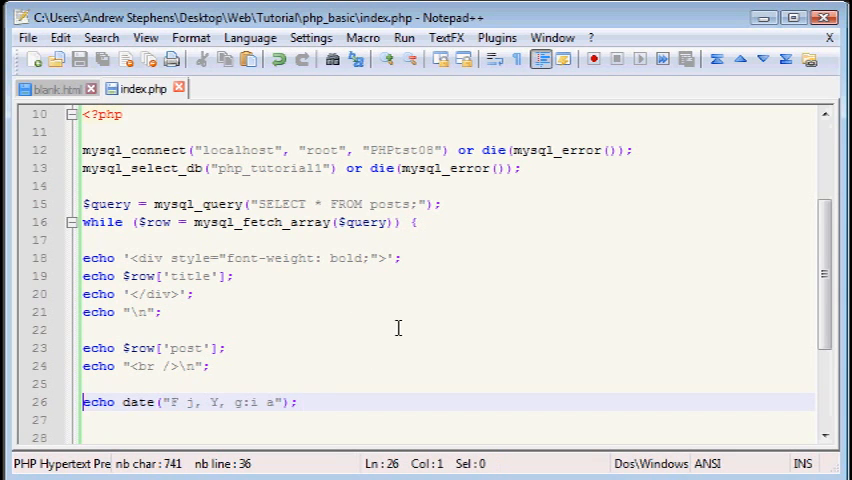
Step: Add $row_date = strtotime($row['date']); above the date echo
type("$")
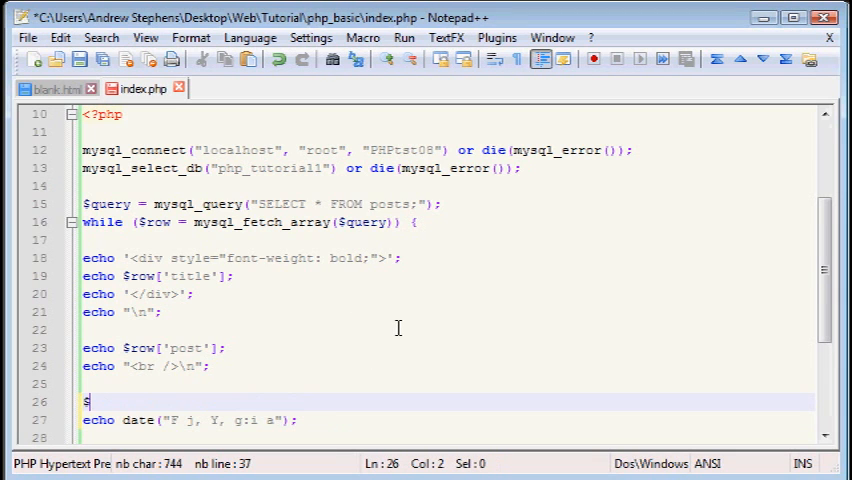
type("row_d")
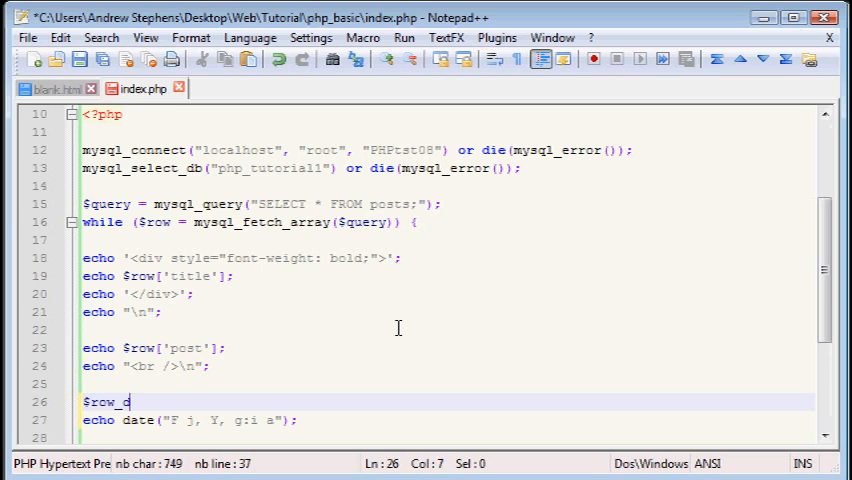
type("ate =")
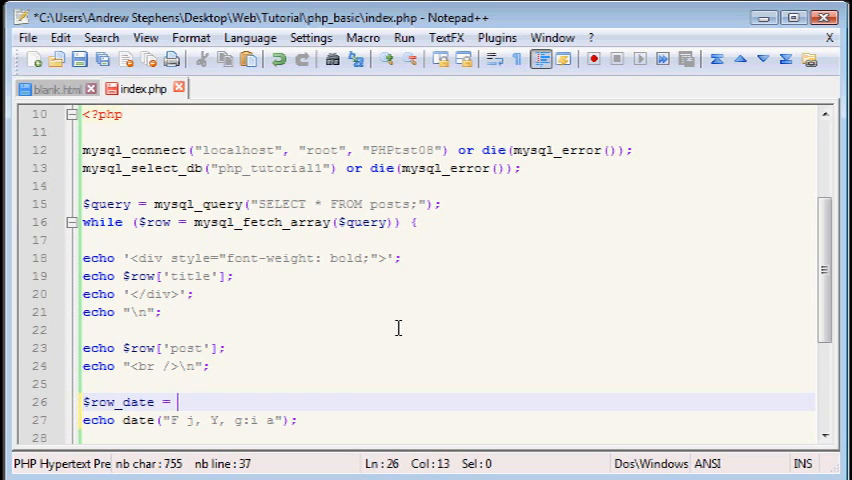
type("$row['")
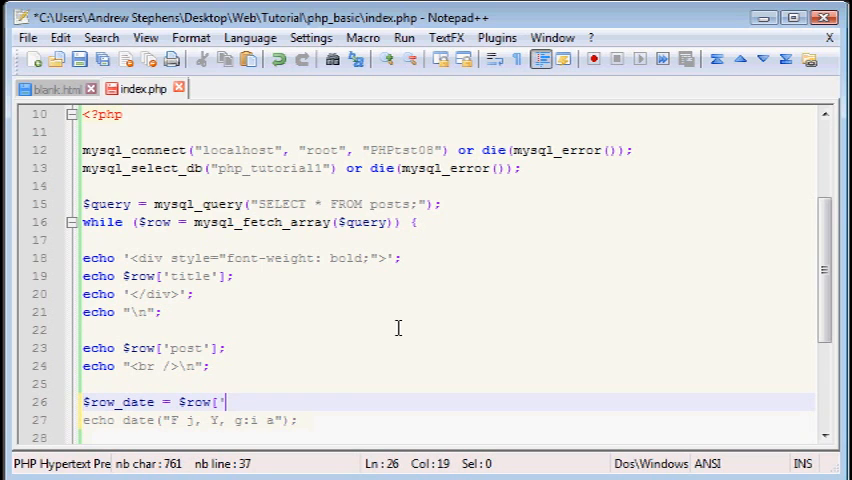
type("date'];")
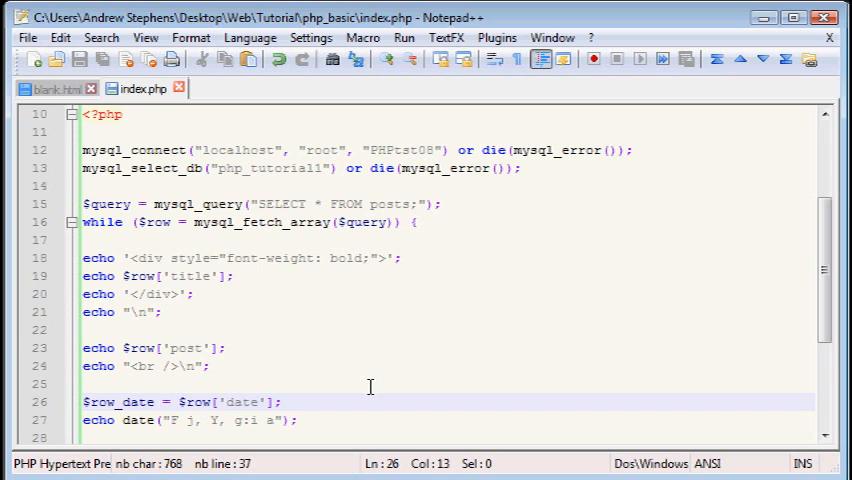
type("strtotime(")
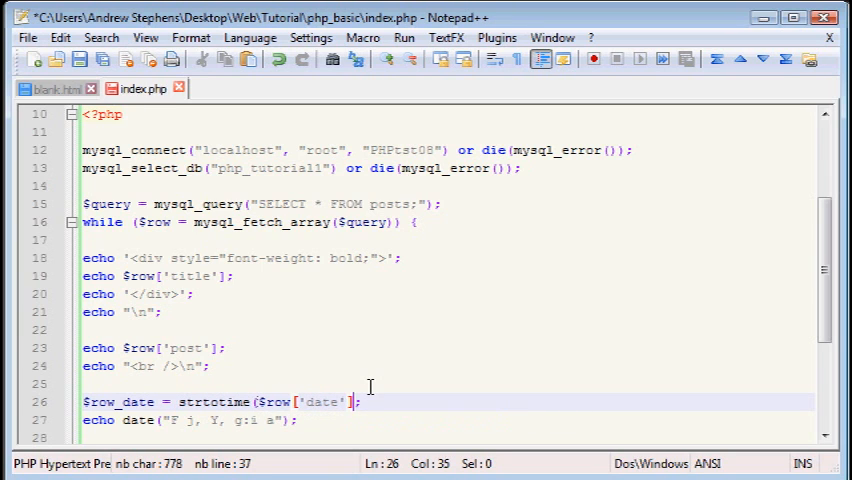
type(";")
left_click(448, 420)
type(", ")
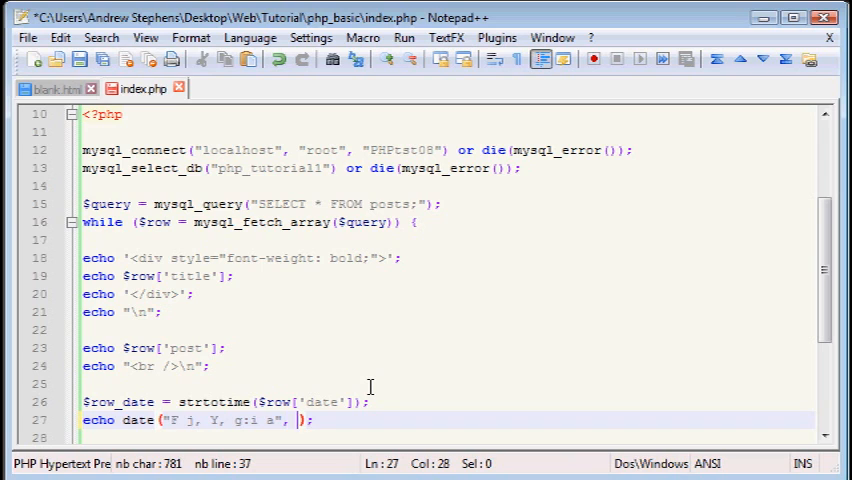
Step: Pass $row_date as the second argument to date() so the post's stored time is formatted
type("$row_")
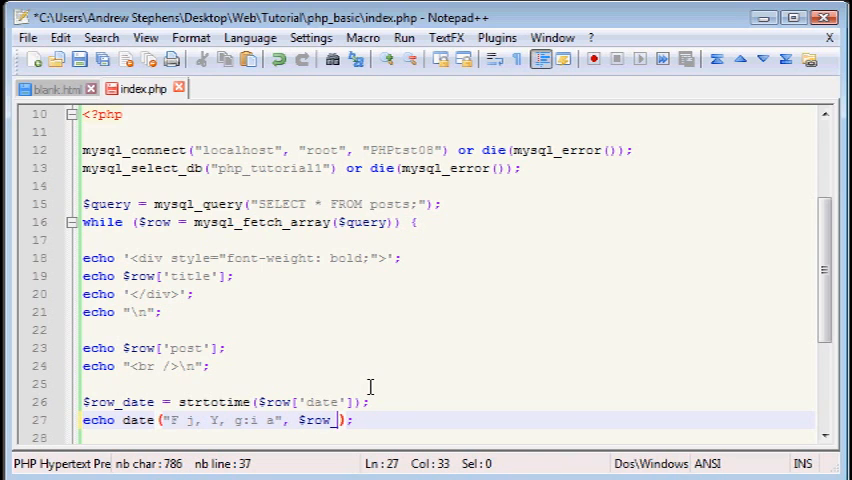
type("dat")
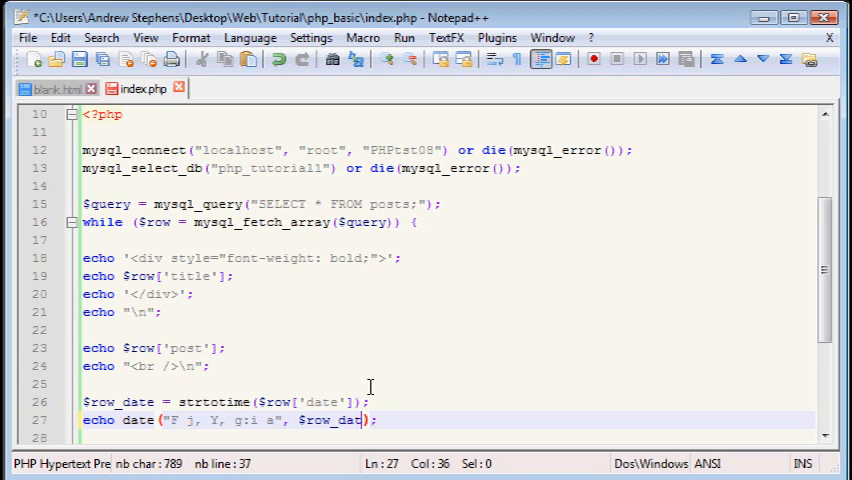
type("e")
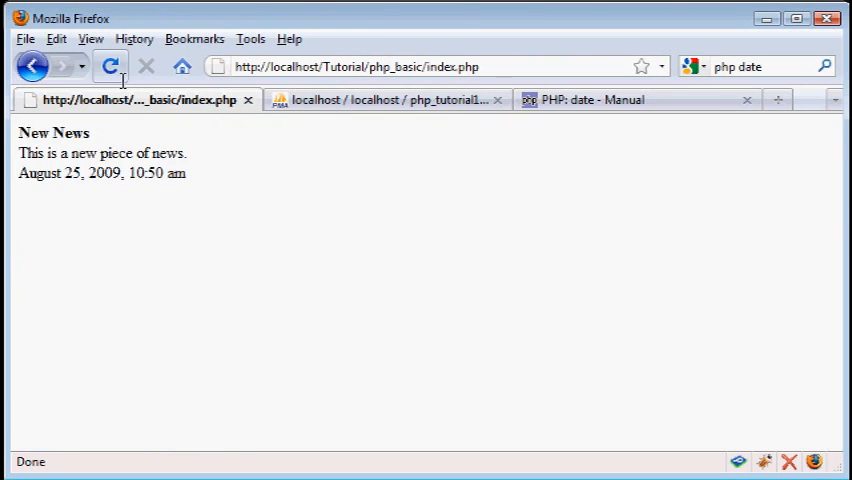
Step: Add echo "Posted at "; before the date so the page shows 'Posted at August 25, 2009, 10:42 am'
left_click(110, 66)
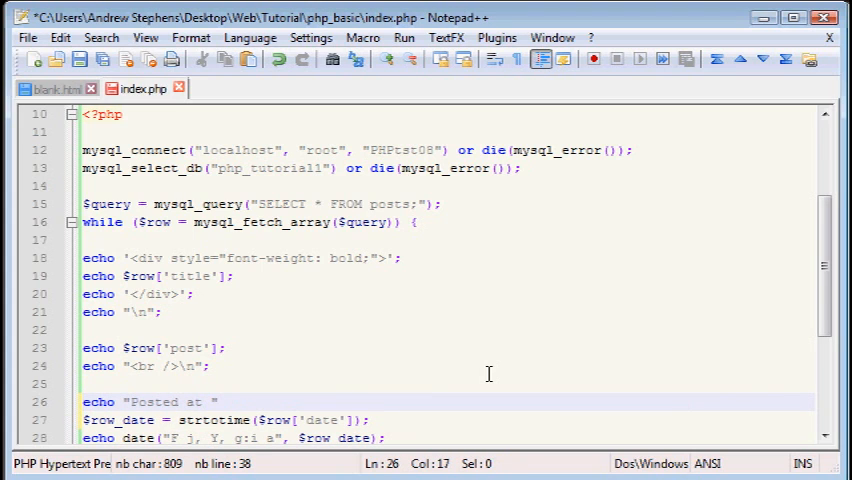
type("\"")
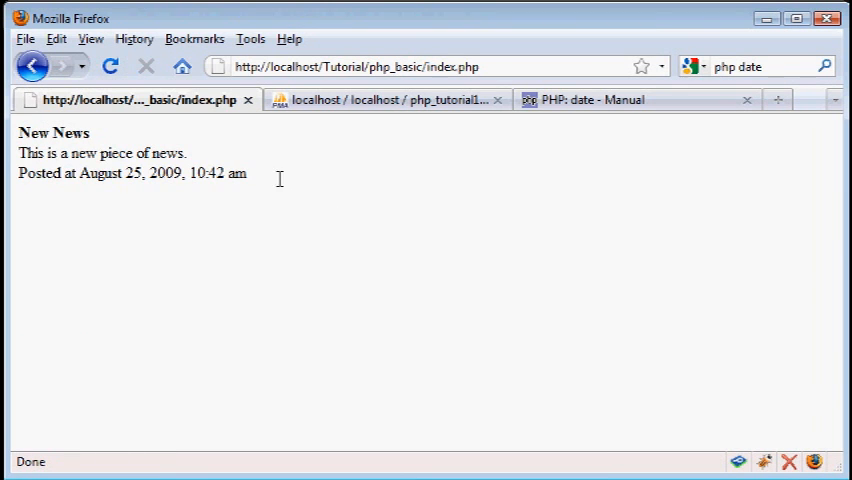
mouse_move(256, 178)
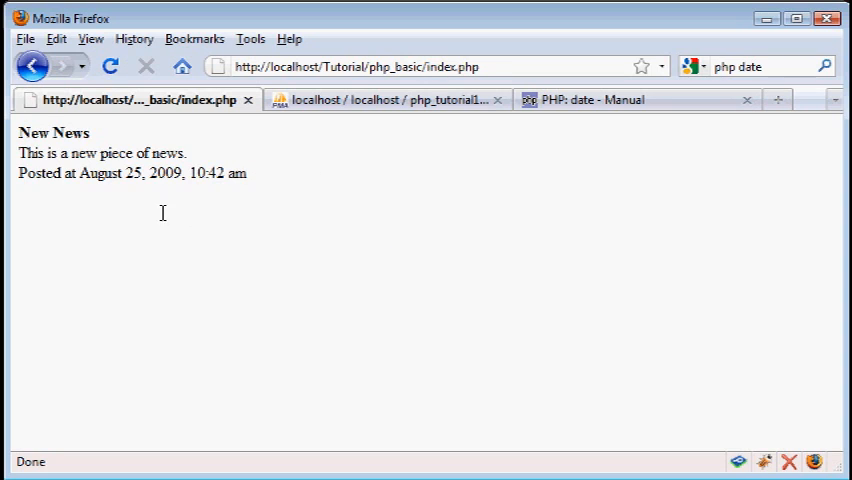
mouse_move(288, 192)
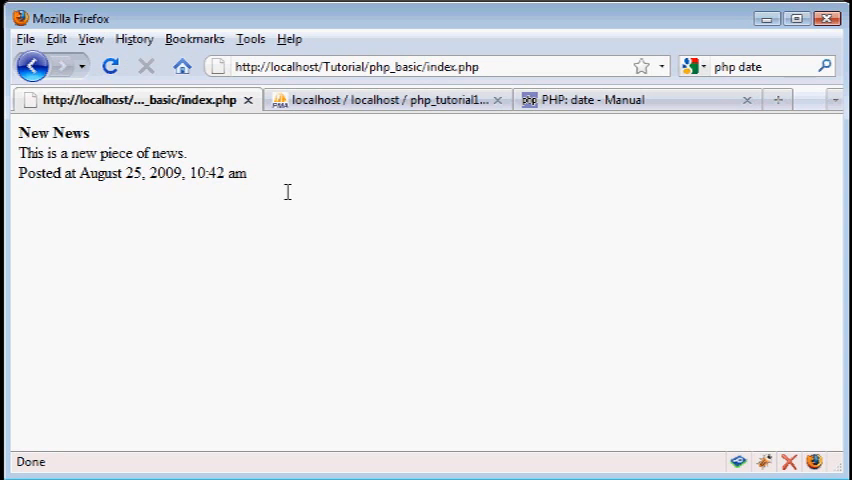
mouse_move(292, 182)
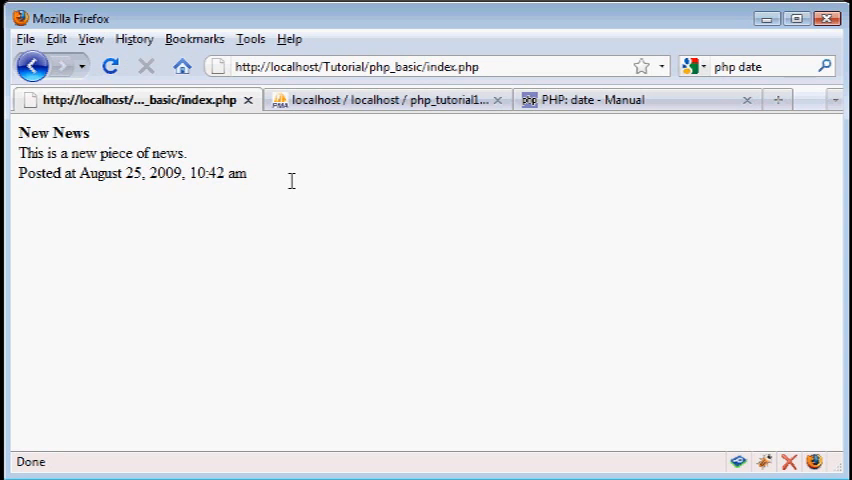